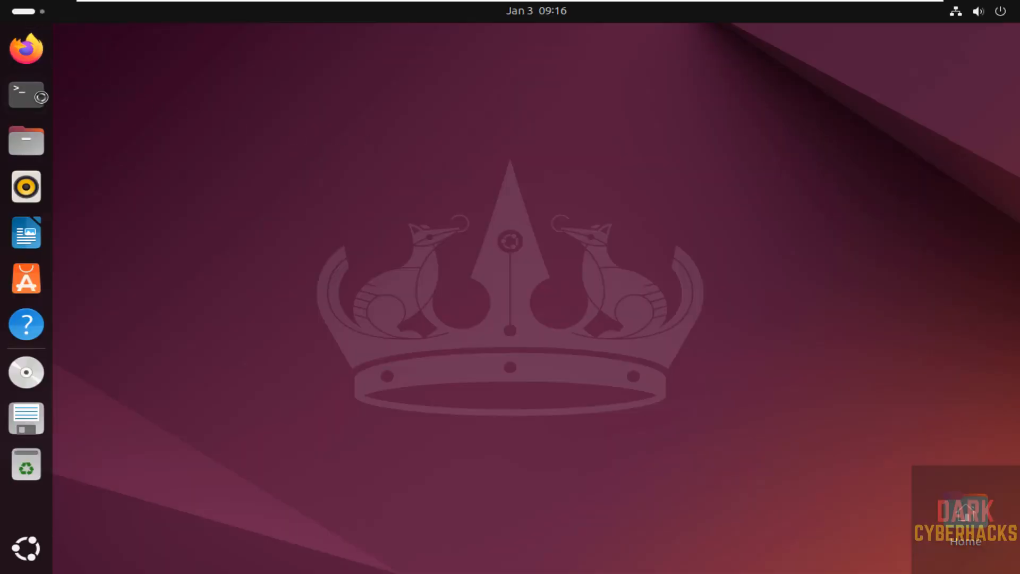
- Launch Firefox, search 'ghidra', and scroll ghidra-sre.org down to Download from GitHub
left_click(26, 49)
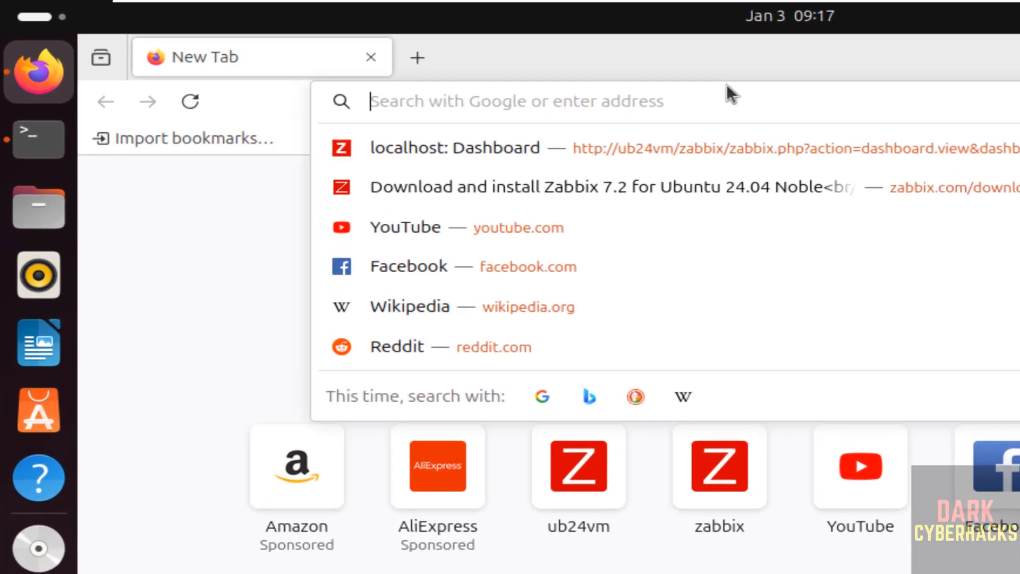
type("ghidra-sre.org")
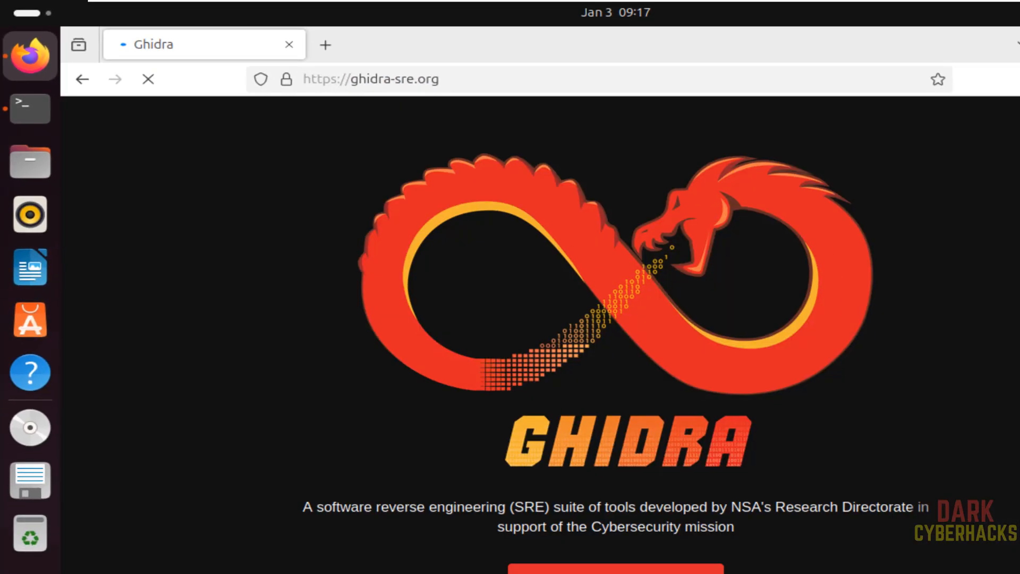
scroll("down", 3)
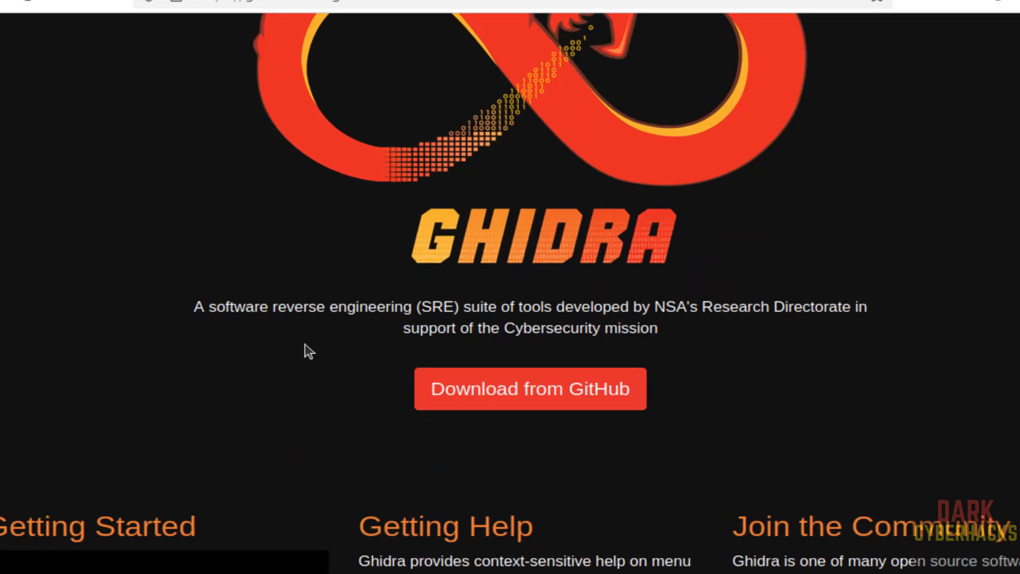
scroll("down", 3)
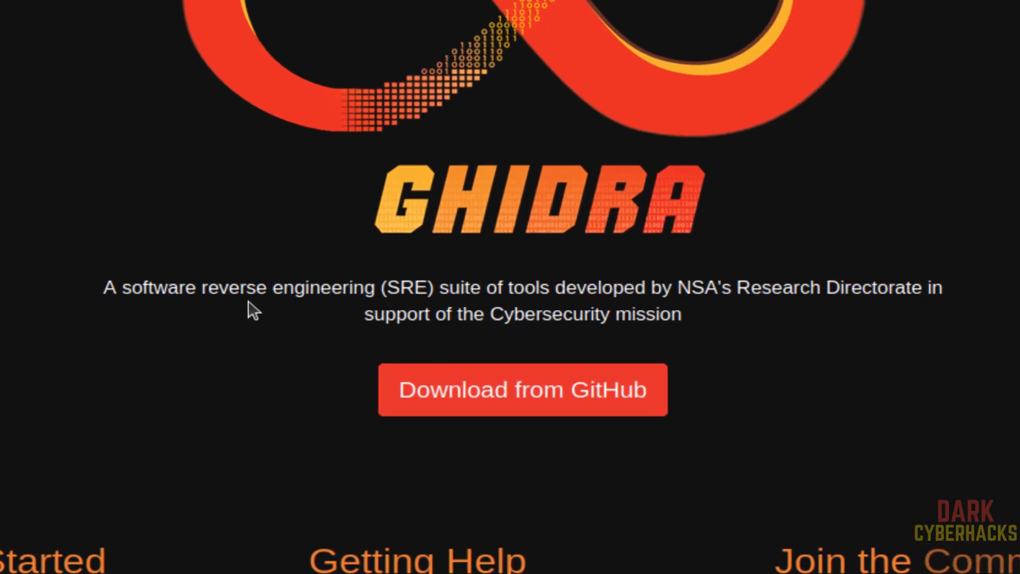
mouse_move(553, 316)
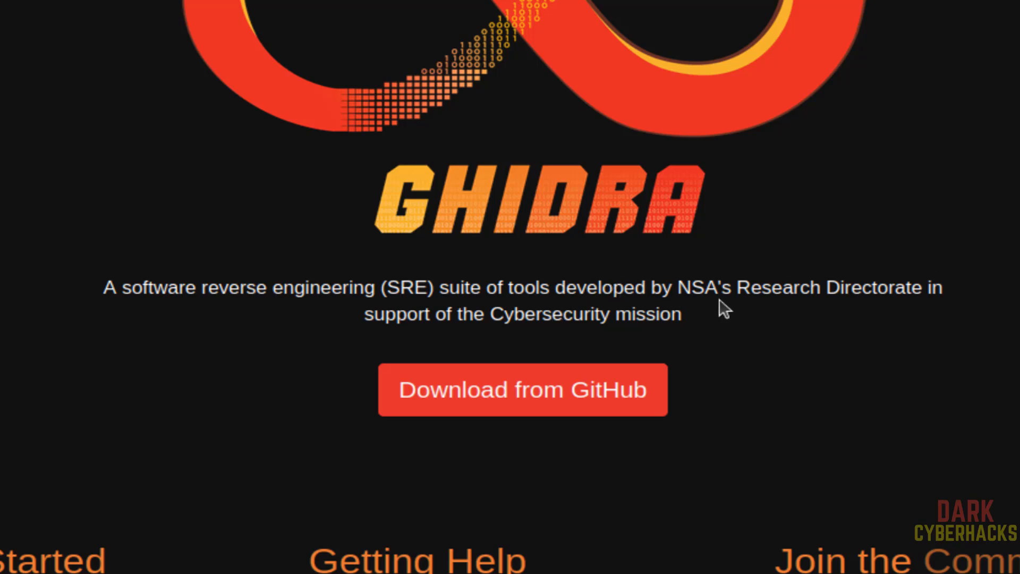
mouse_move(965, 287)
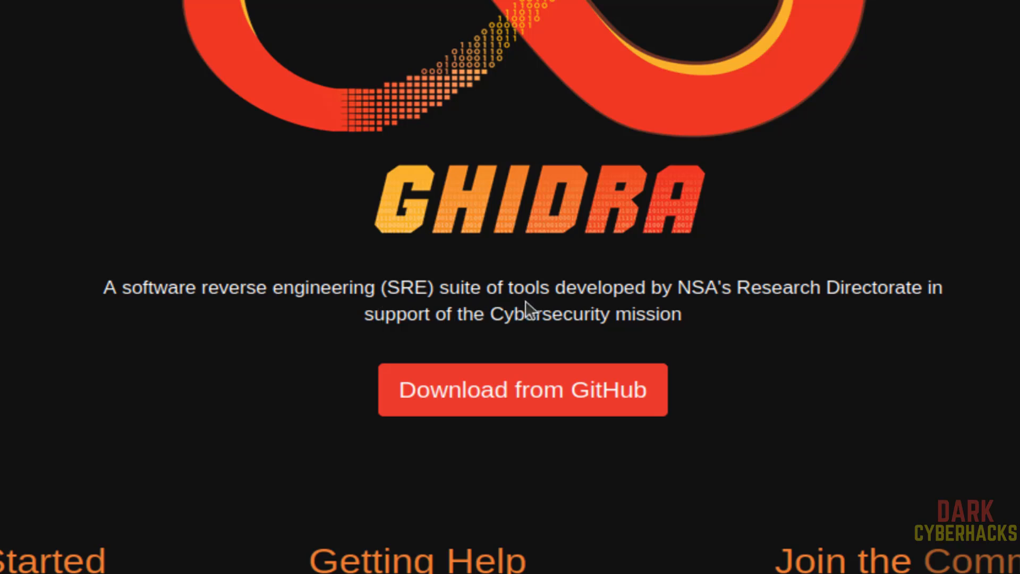
scroll("down", 3)
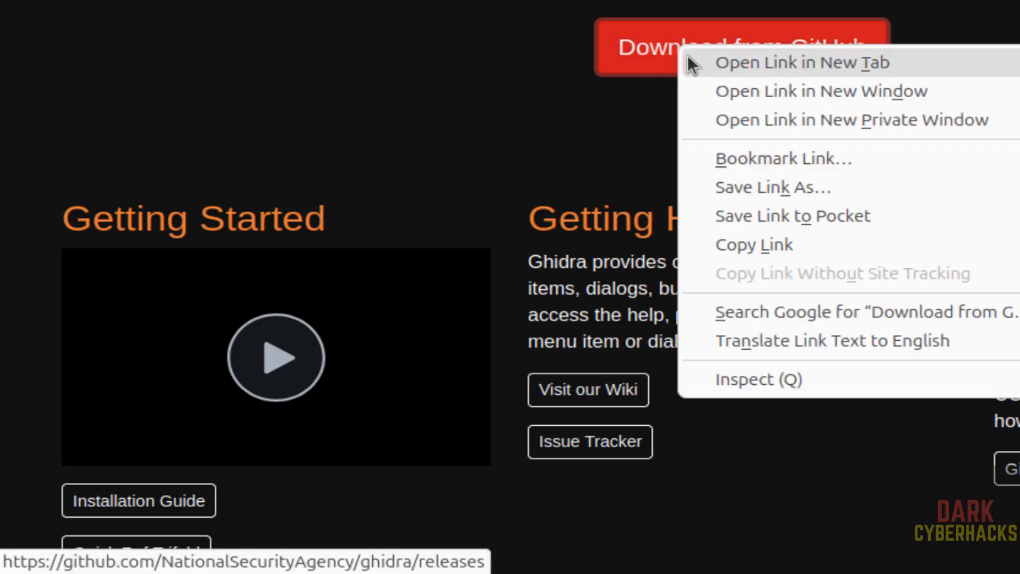
- Open the GitHub releases page in a new tab and download ghidra_11.2.1_PUBLIC_20241105.zip
left_click(817, 61)
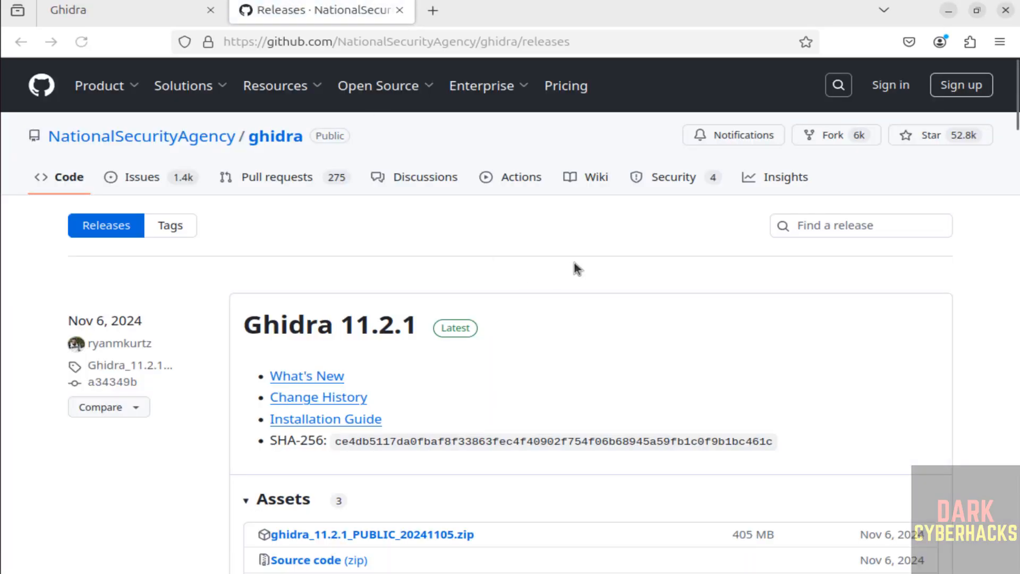
scroll("down", 3)
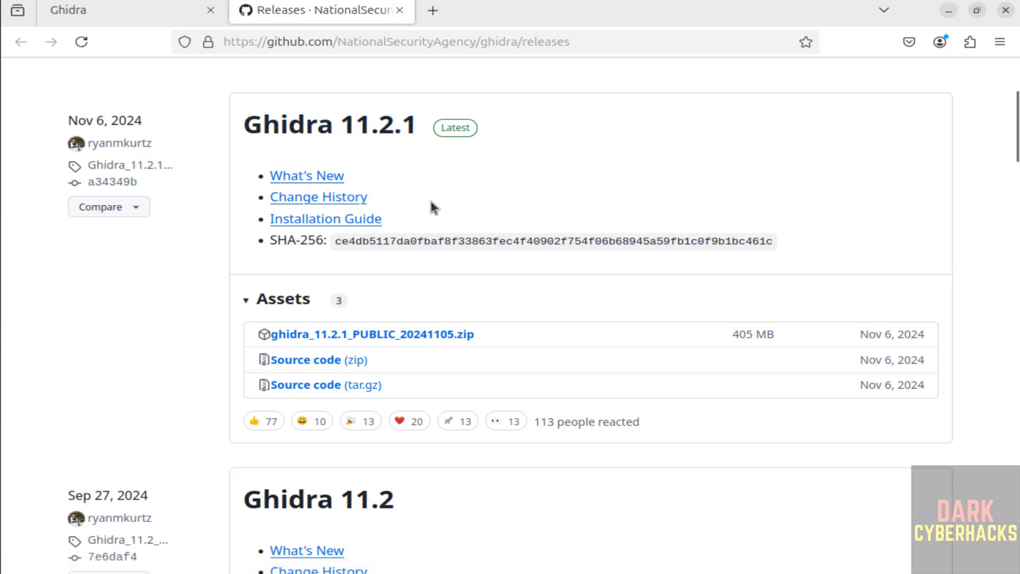
mouse_move(363, 344)
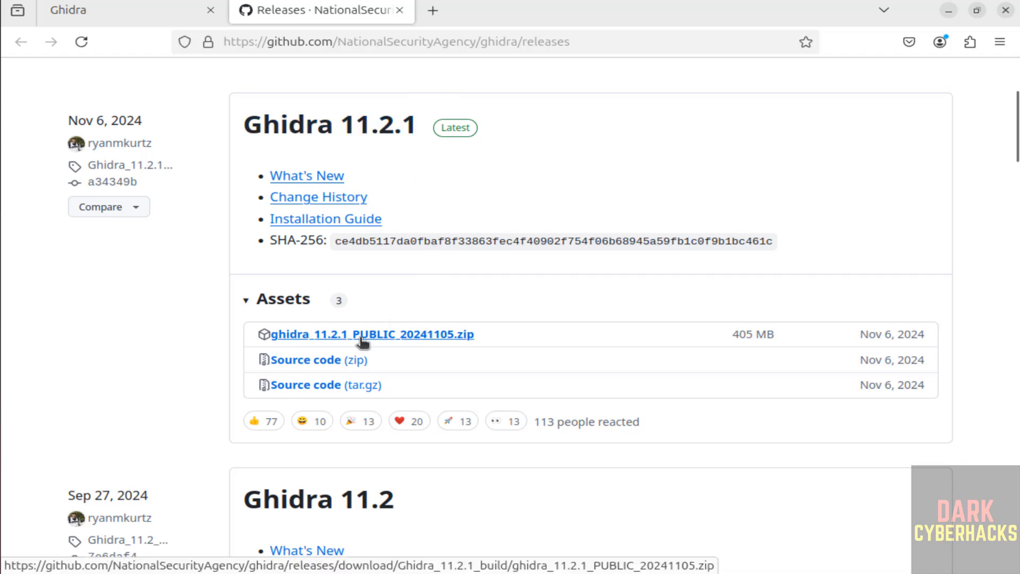
mouse_move(714, 342)
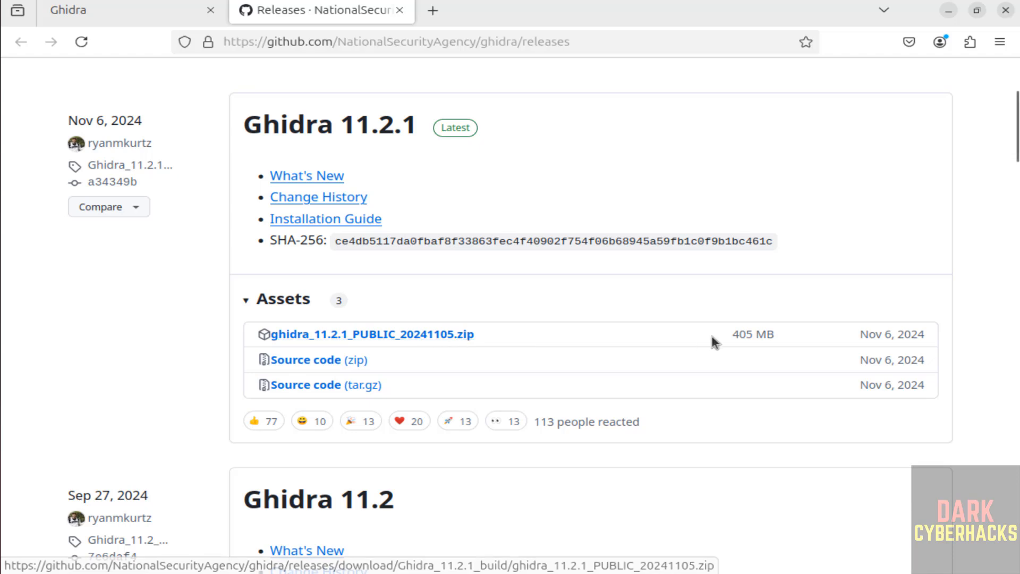
left_click(374, 334)
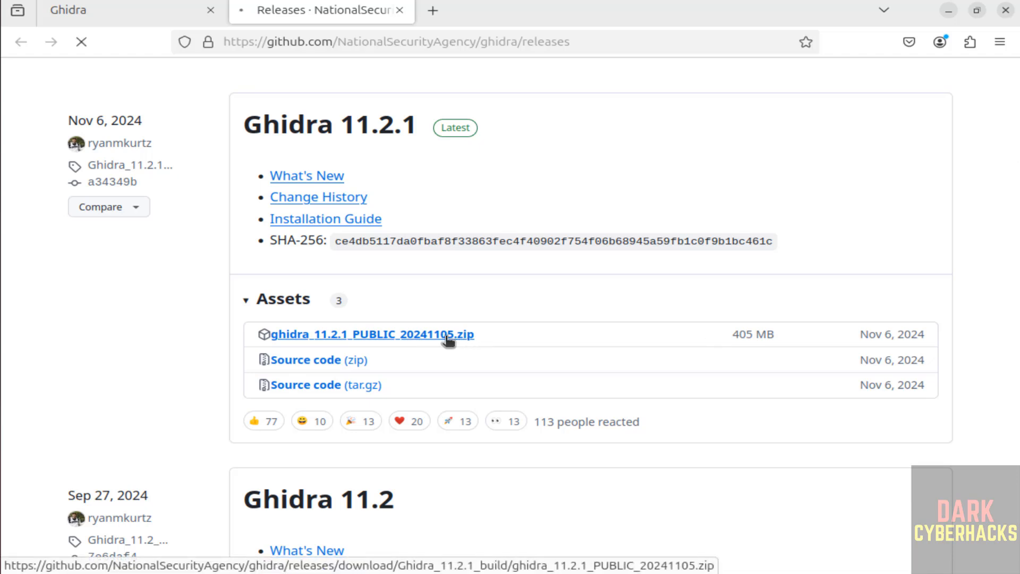
left_click(372, 334)
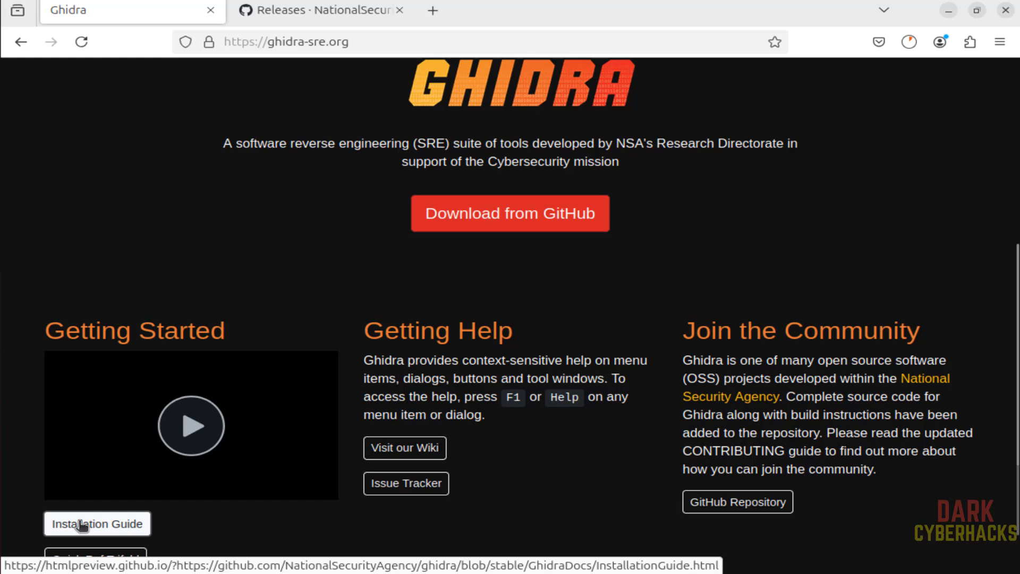
- Open the Installation Guide and jump to its Minimum Requirements section
left_click(96, 524)
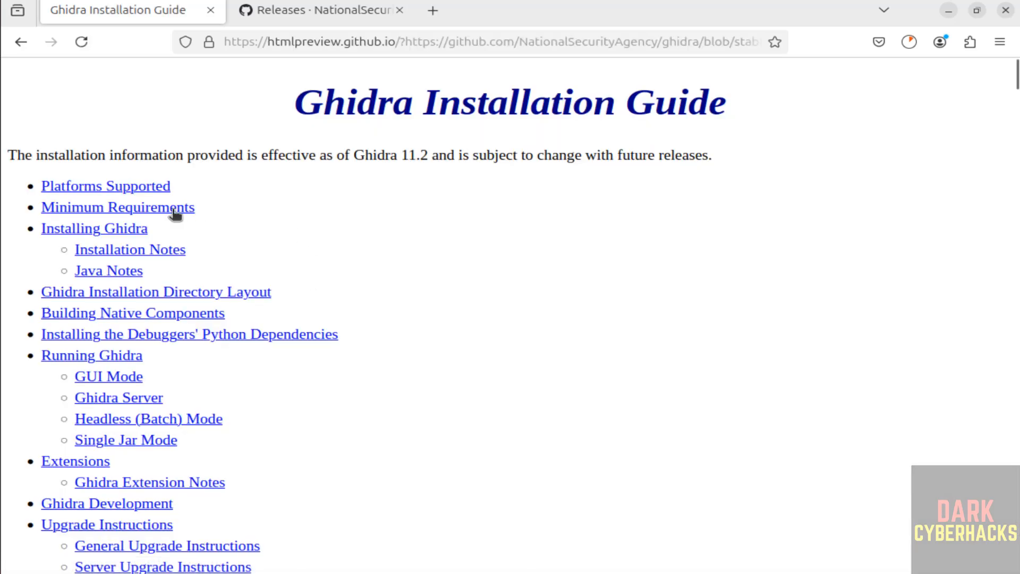
left_click(117, 207)
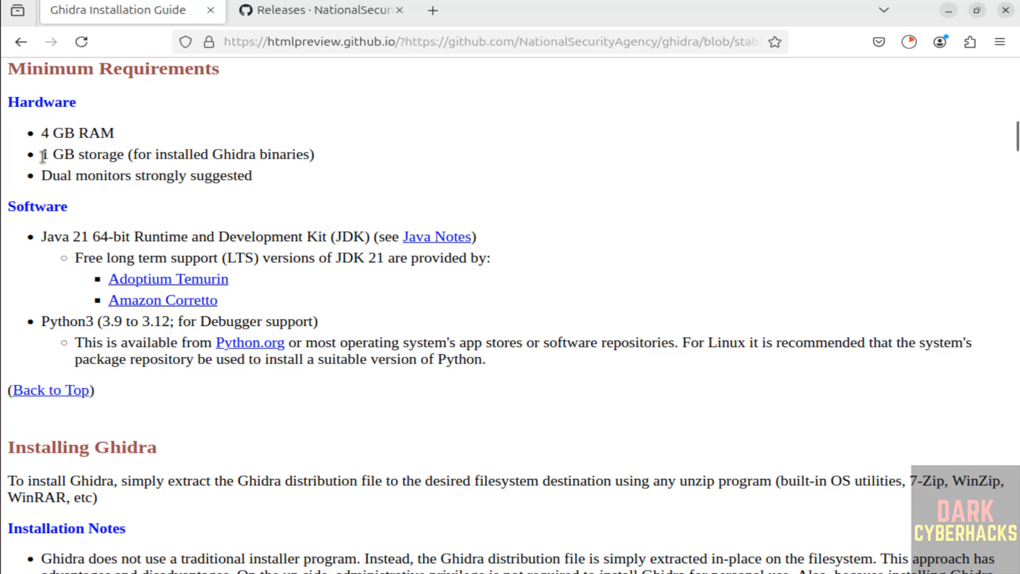
mouse_move(44, 284)
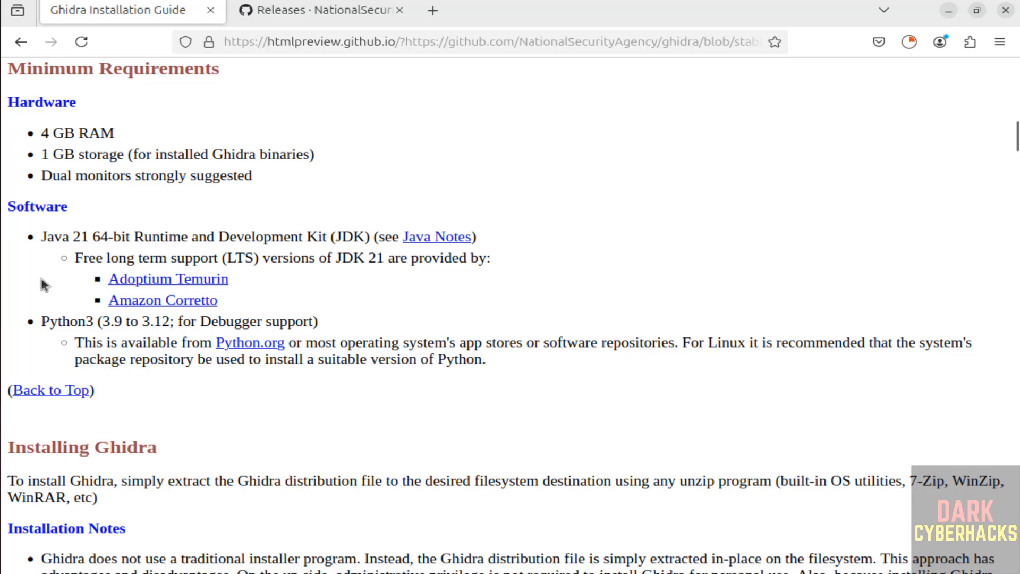
mouse_move(101, 242)
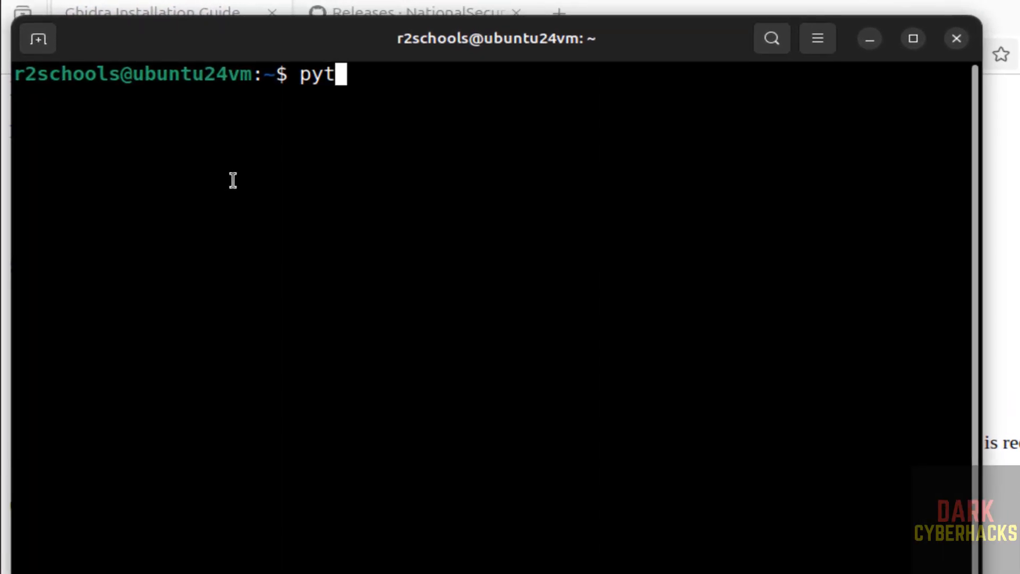
- Run python3 to confirm Python 3.12.3, then check Java with java --version
type("hon3")
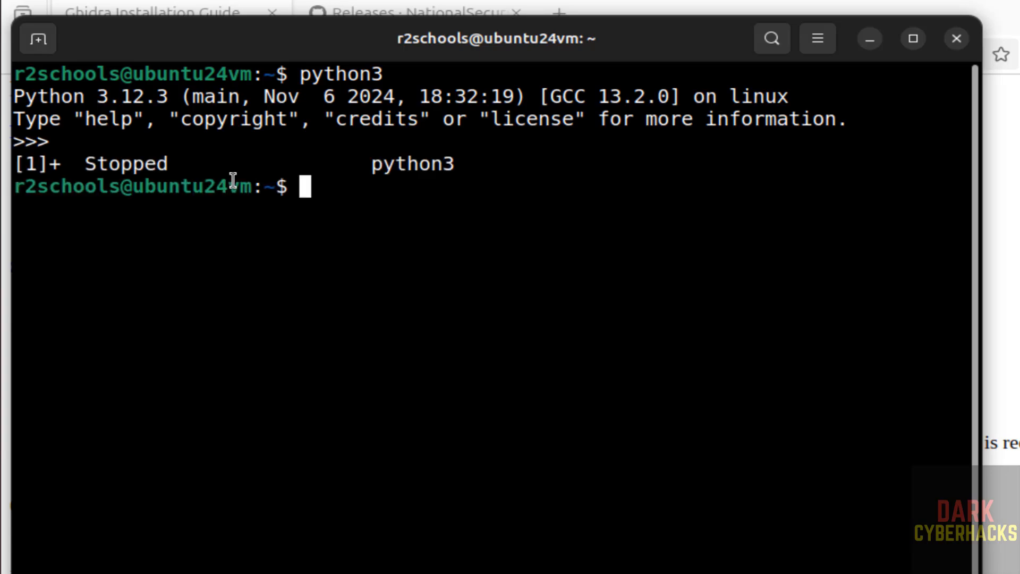
type("java")
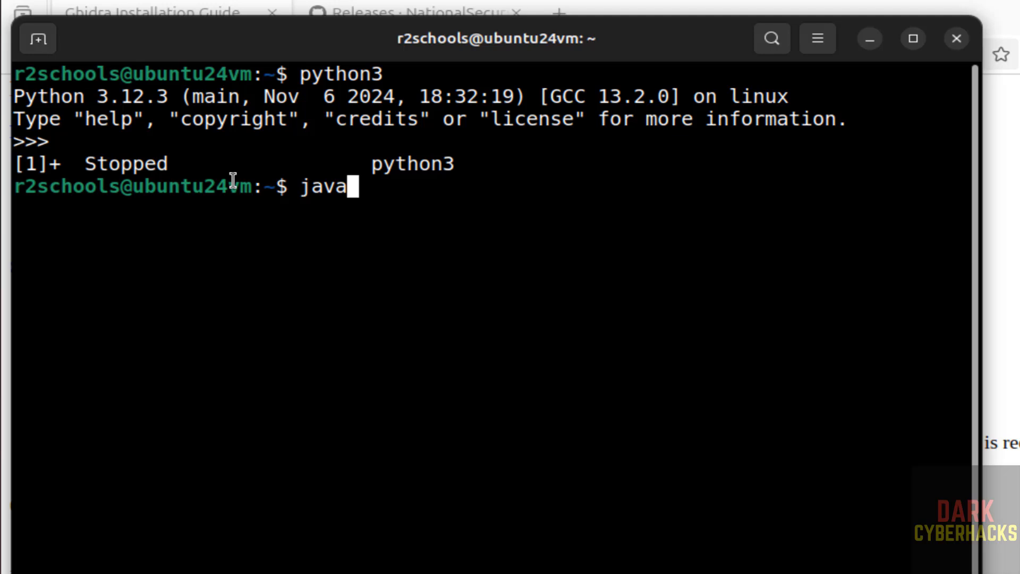
type("--version")
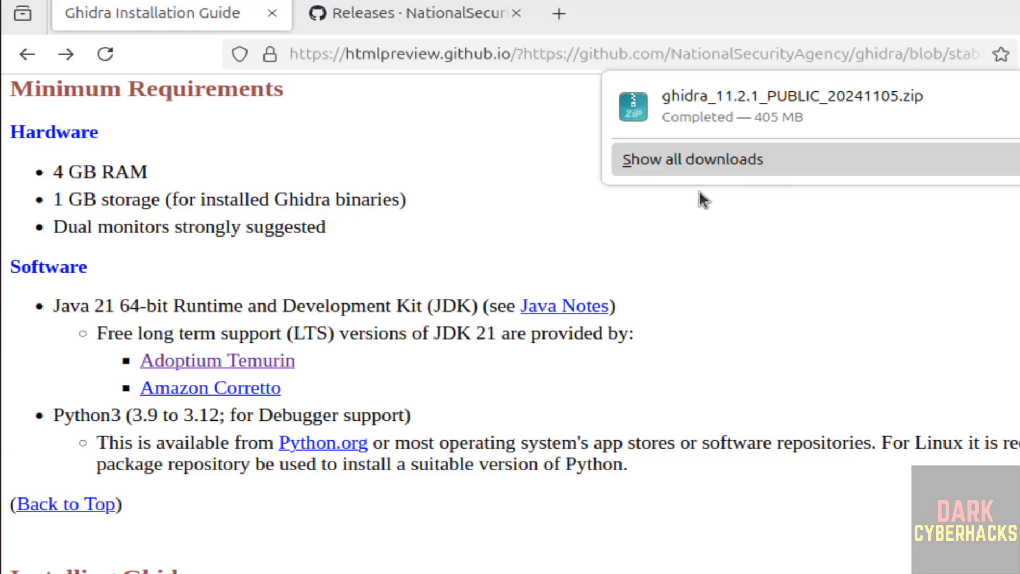
- Filter Adoptium Temurin releases to Linux x64 JDK 21 and download the .tar.gz
left_click(217, 360)
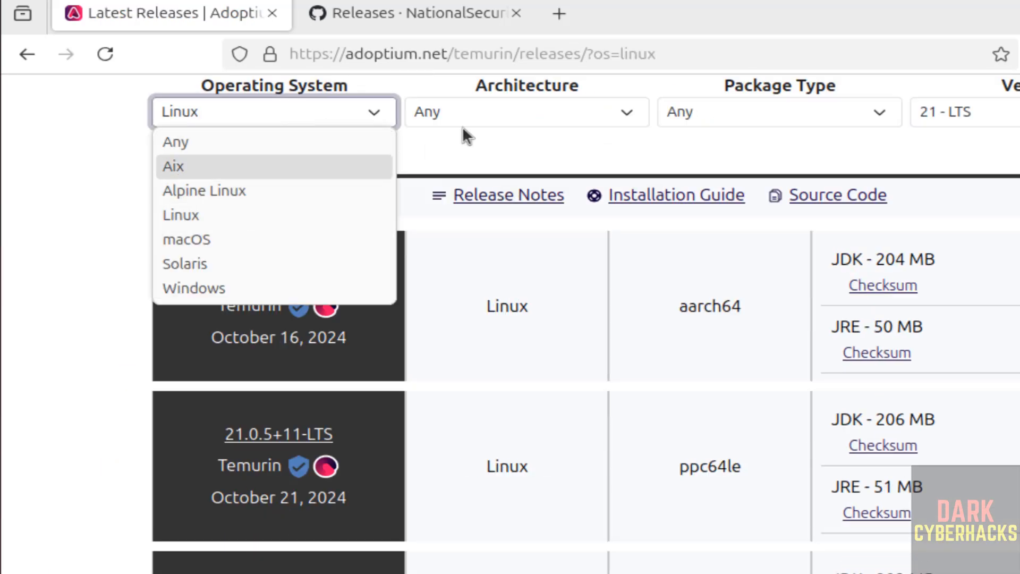
left_click(526, 113)
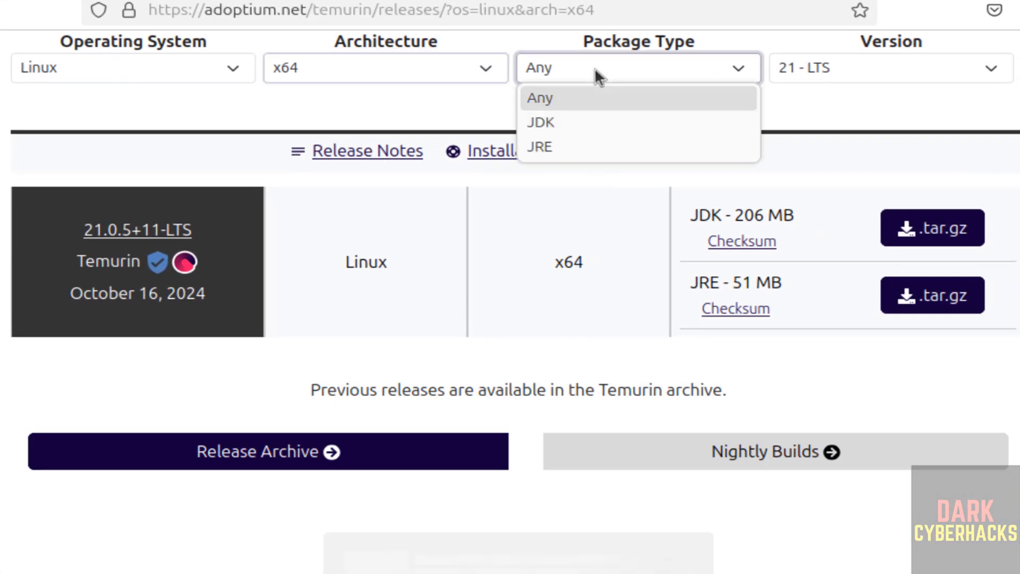
left_click(542, 123)
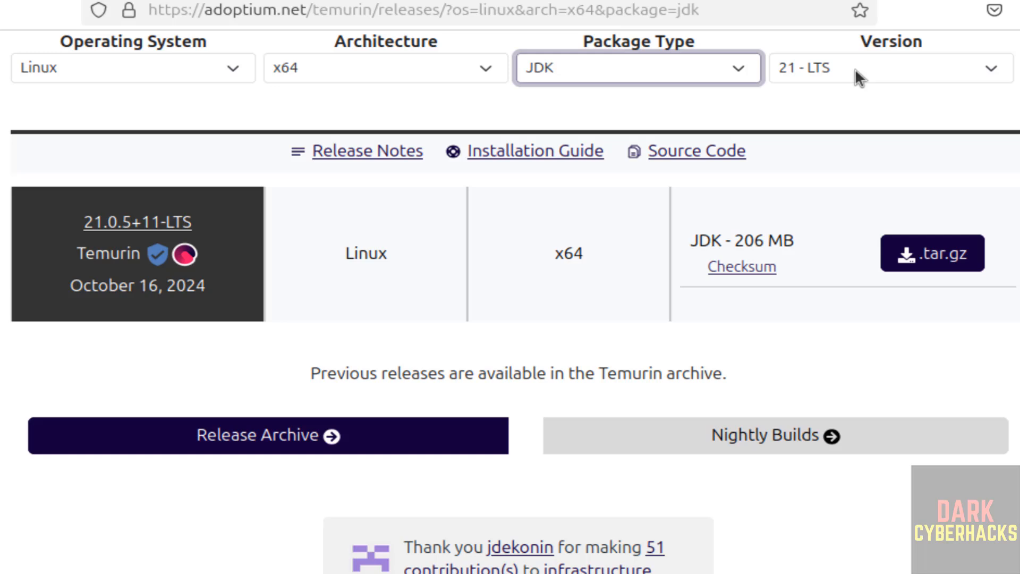
mouse_move(839, 297)
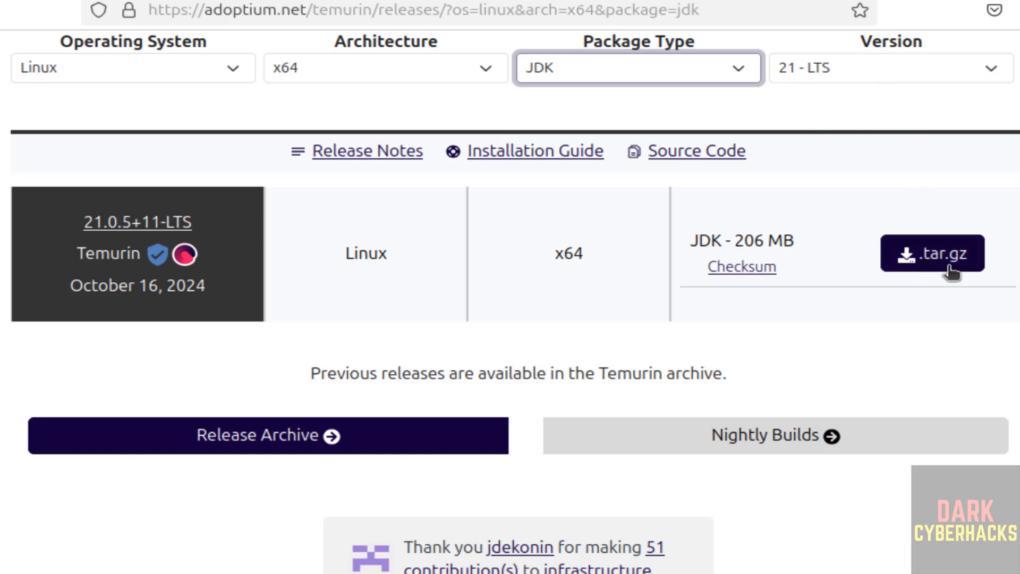
left_click(931, 253)
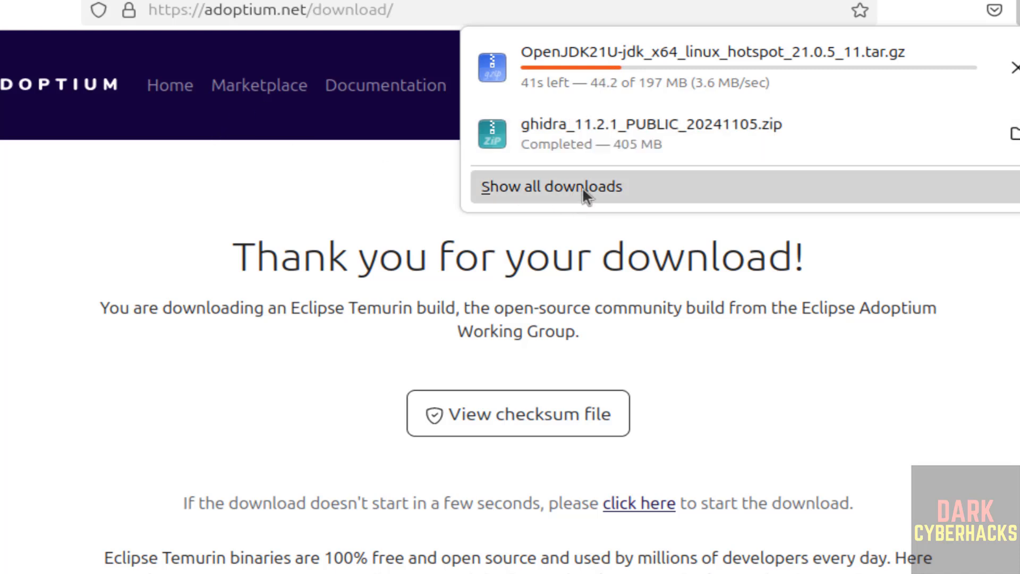
- Show the Ghidra zip in Downloads and extract the JDK archive into Downloads
right_click(609, 133)
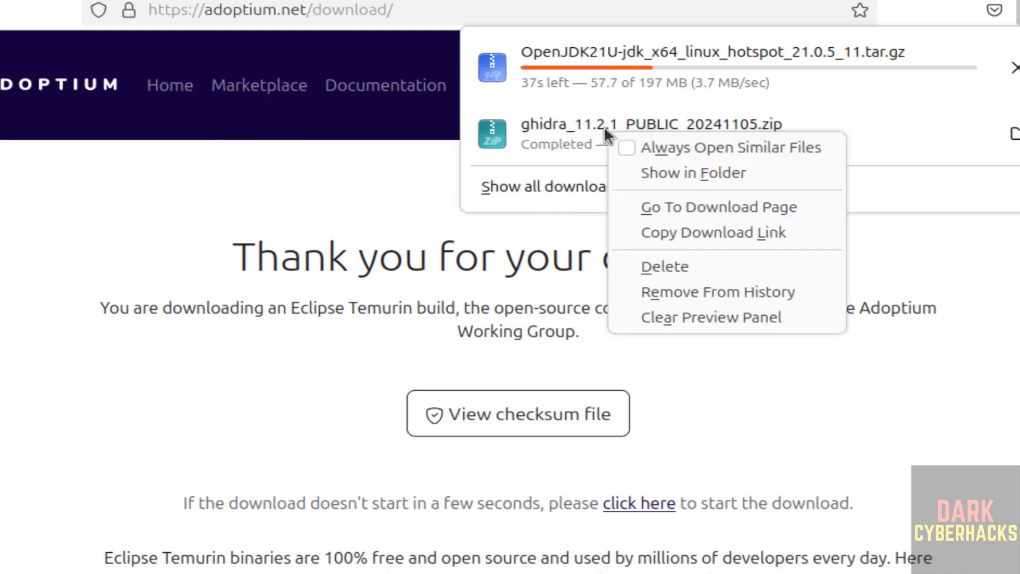
left_click(693, 172)
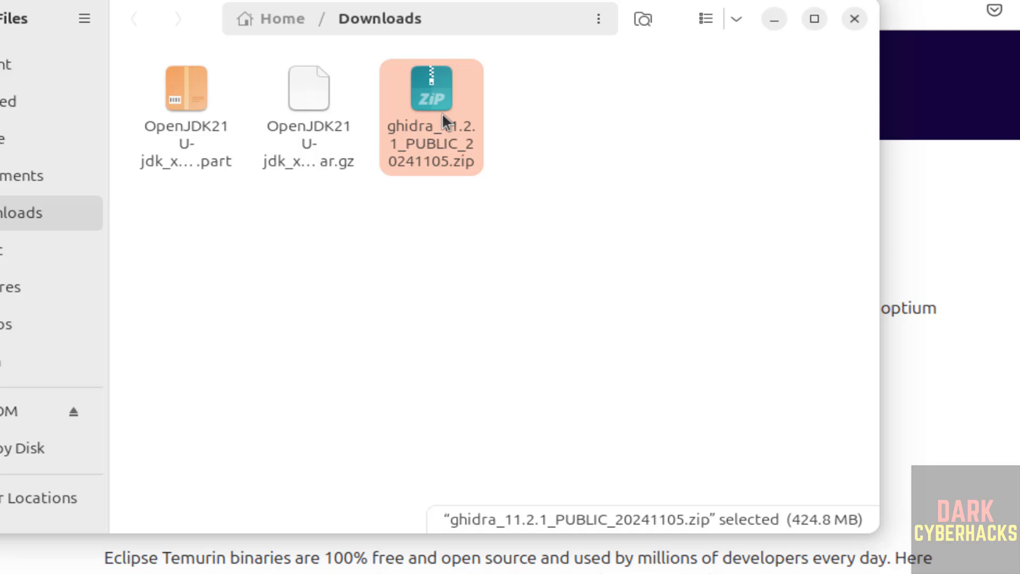
mouse_move(484, 165)
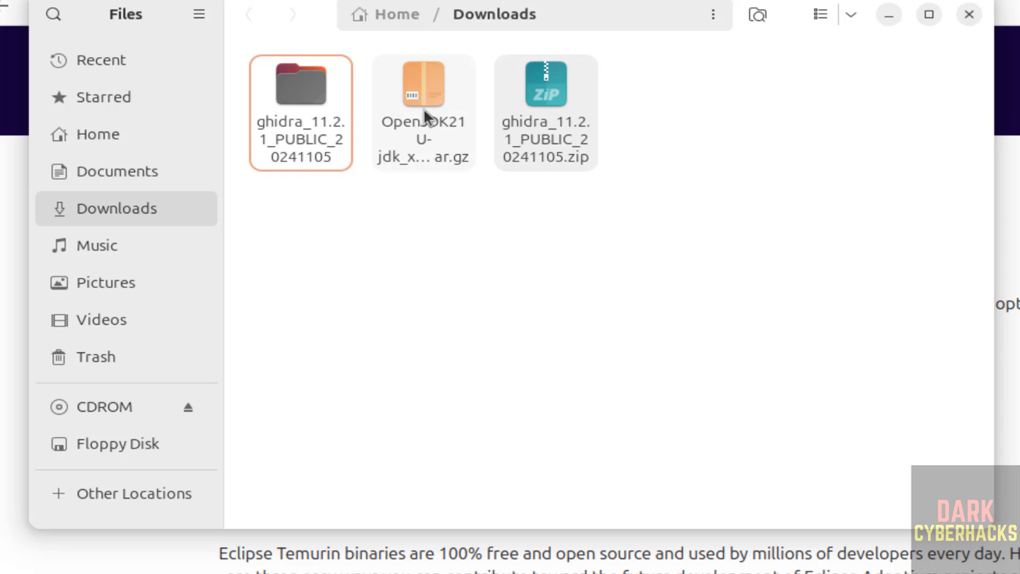
left_click(422, 85)
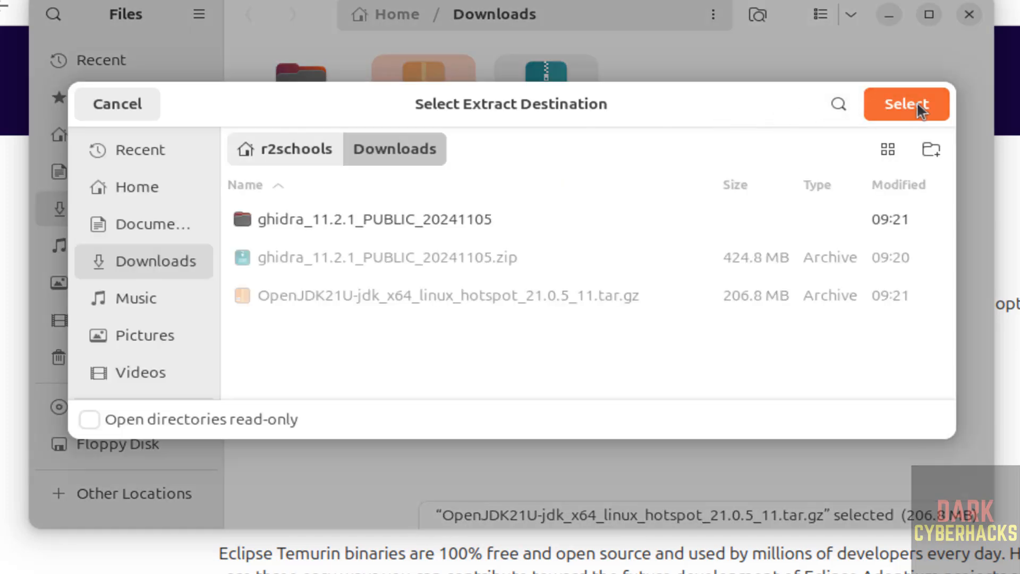
left_click(905, 104)
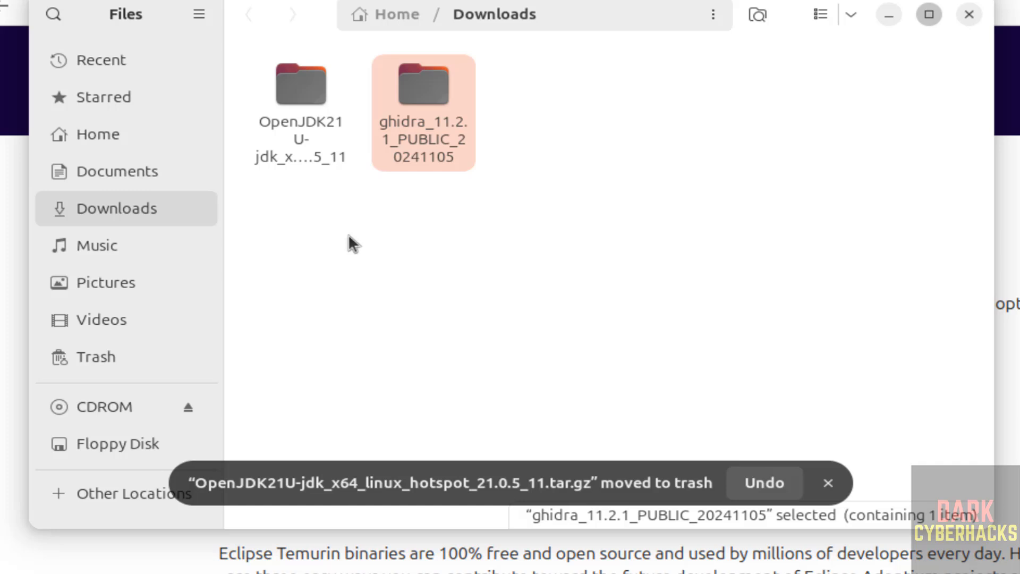
right_click(351, 244)
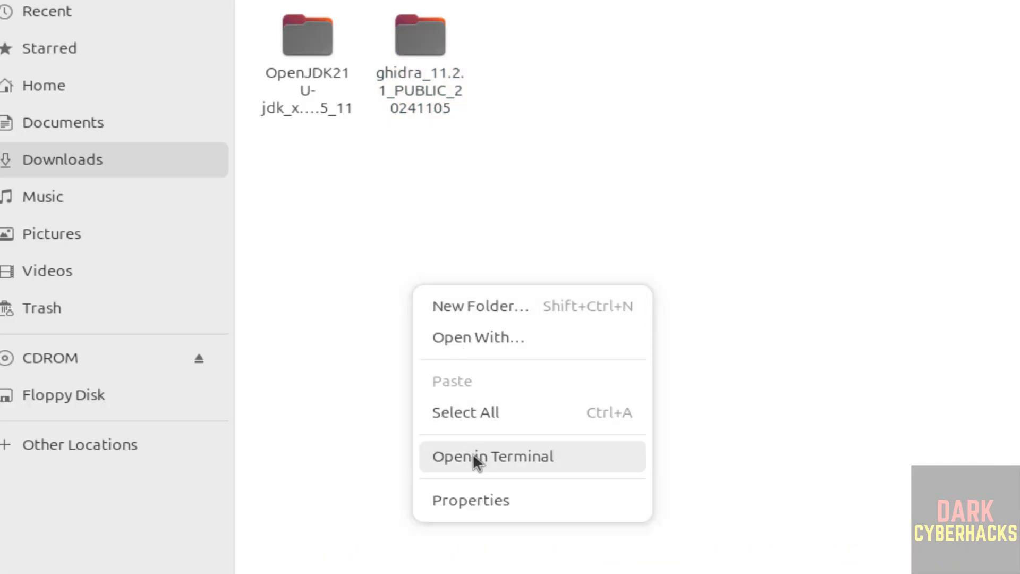
- Rename OpenJDK21U-jdk_x64_linux_hotspot_21.0.5_11 to openjdk21 from a terminal in Downloads
left_click(492, 456)
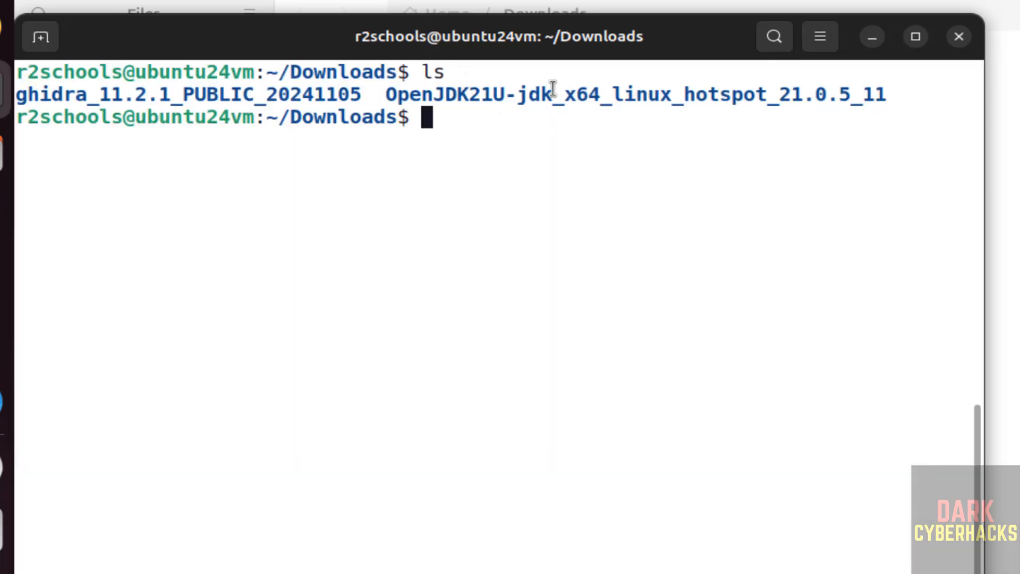
type("mv")
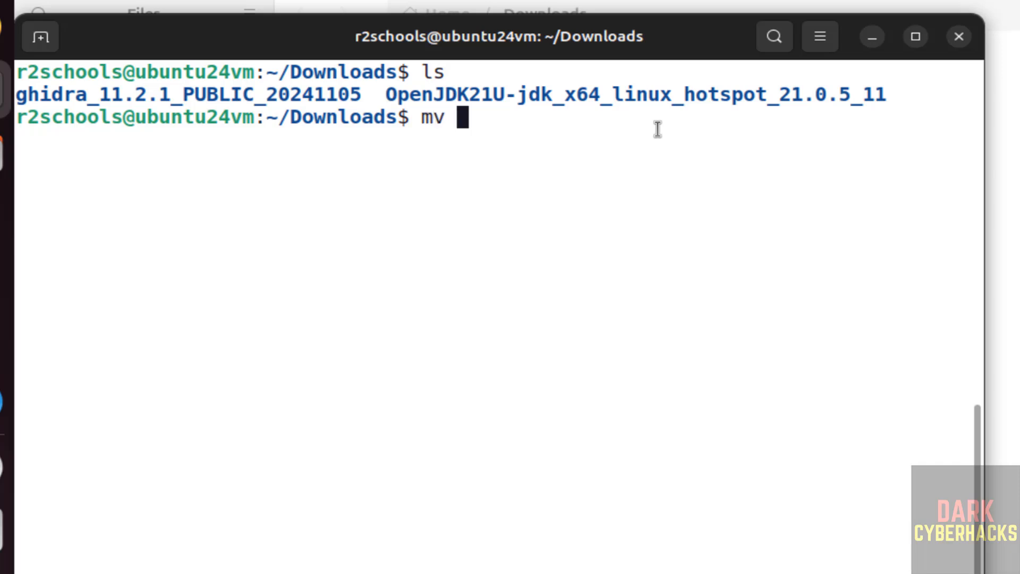
type("OpenJDK21U-jdk_x64_linux_hotspot_21.0.5_11/")
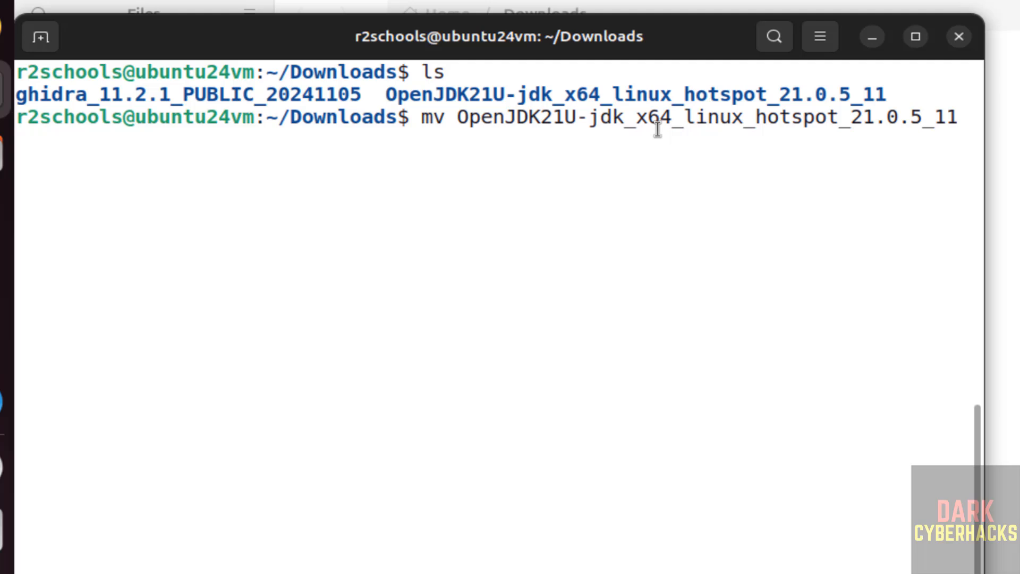
type("openjdk21")
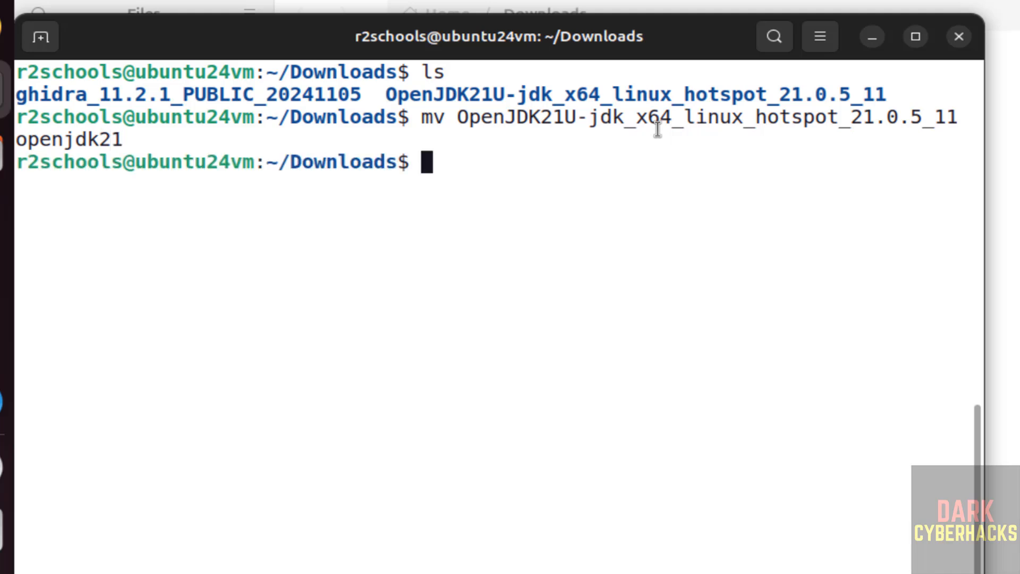
type("ls")
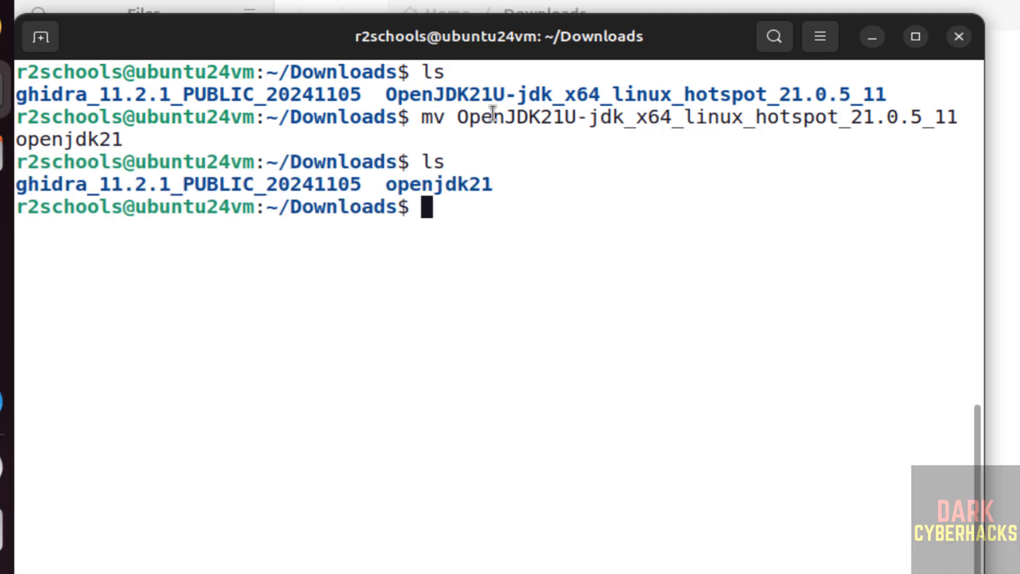
mouse_move(496, 280)
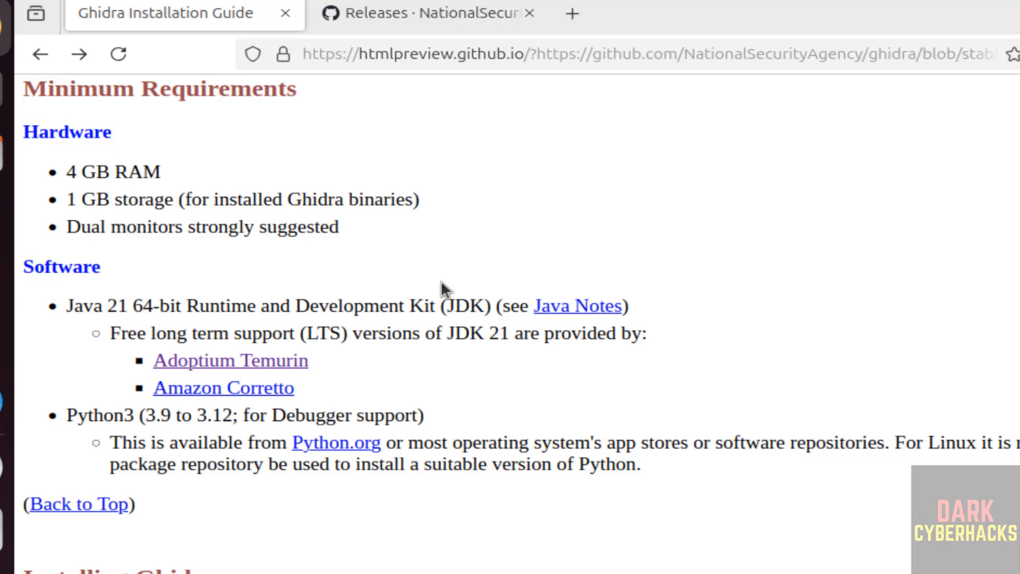
- Scroll the Installation Guide to the Linux JDK extraction and PATH instructions
scroll("down", 3)
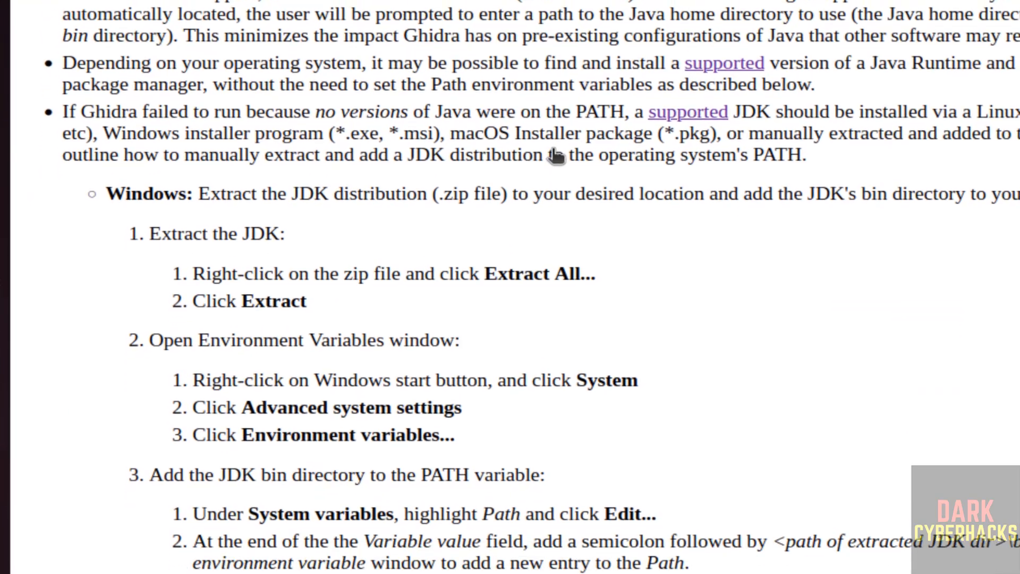
scroll("down", 3)
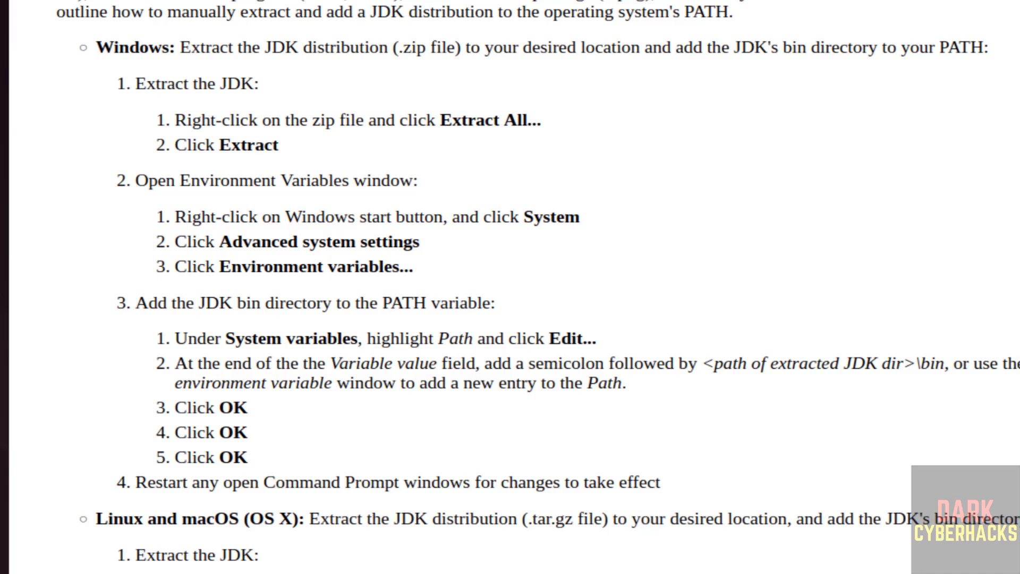
scroll("down", 3)
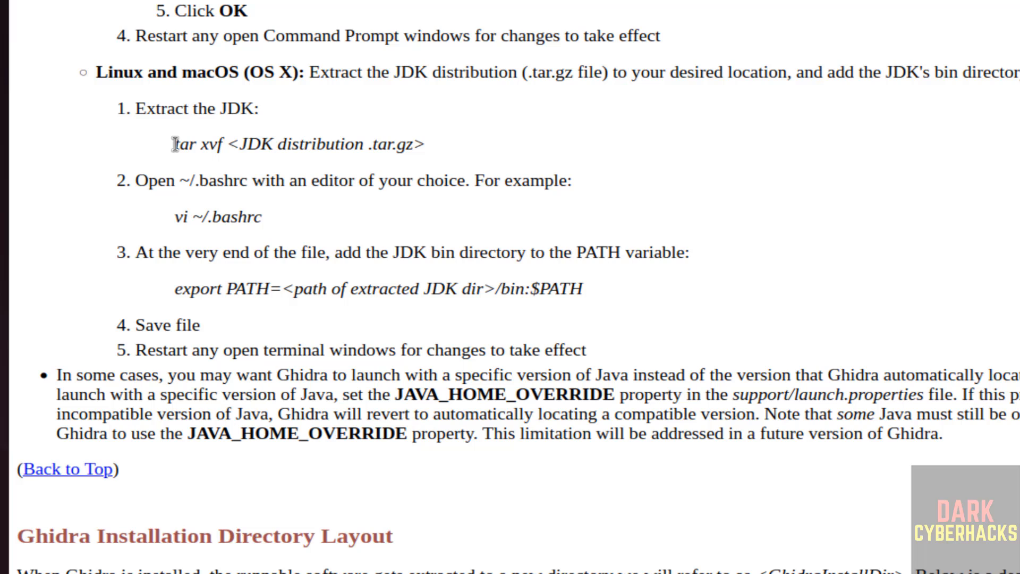
mouse_move(176, 223)
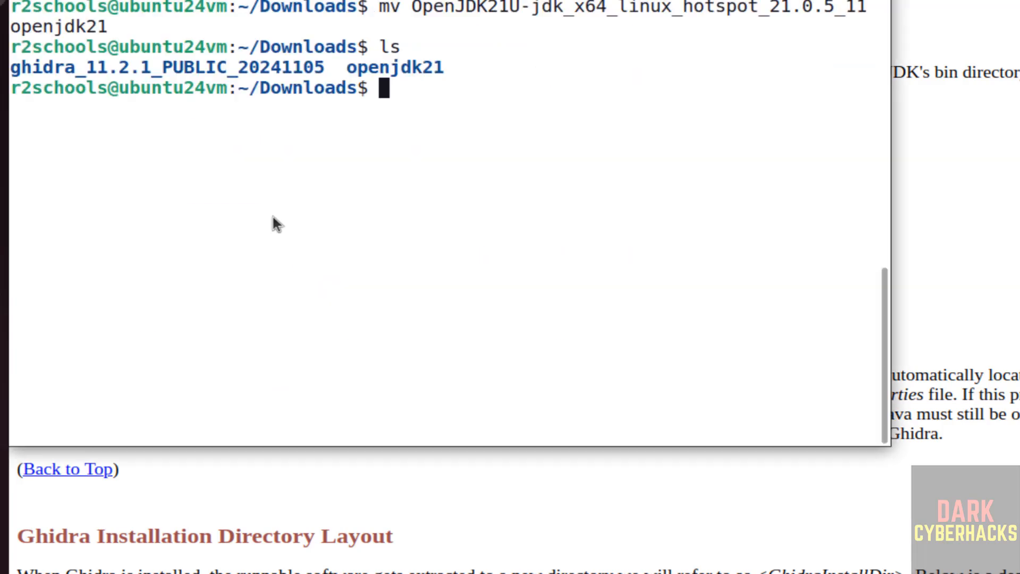
- Add an 'export PATH=' line at the end of ~/.bashrc in vi and open a second tab
type("vi")
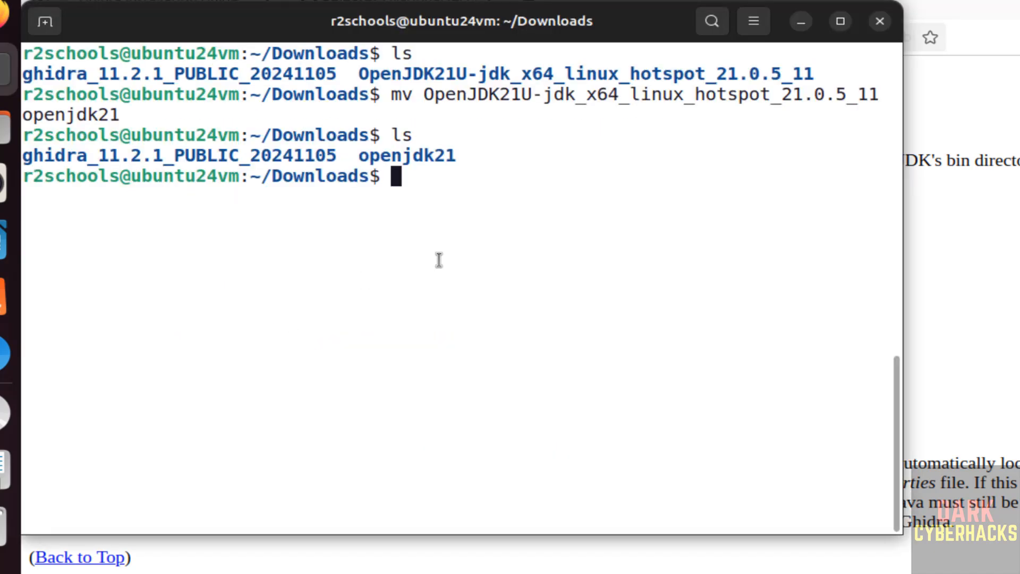
right_click(437, 260)
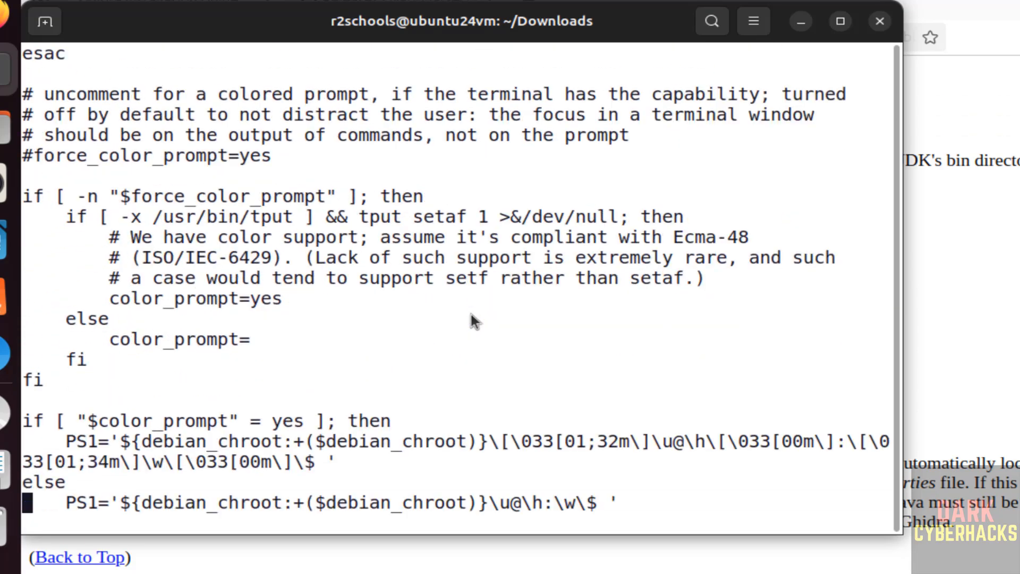
scroll("down", 3)
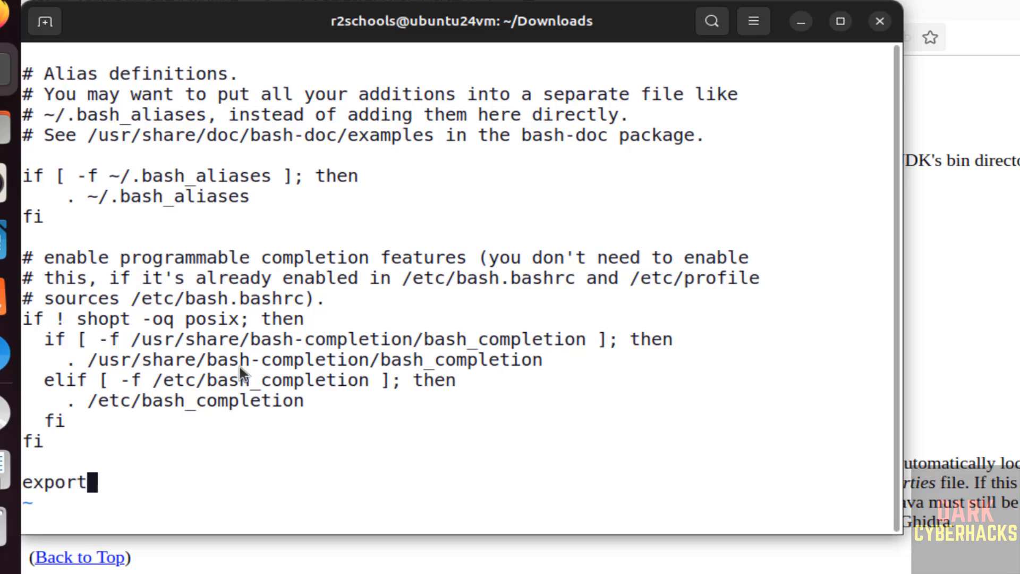
type("PATH=")
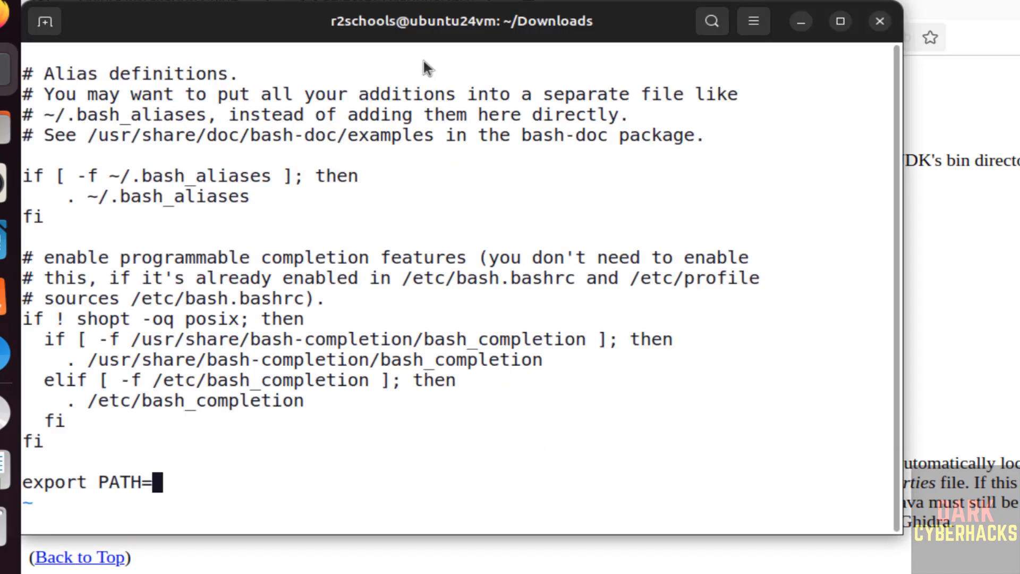
left_click(43, 20)
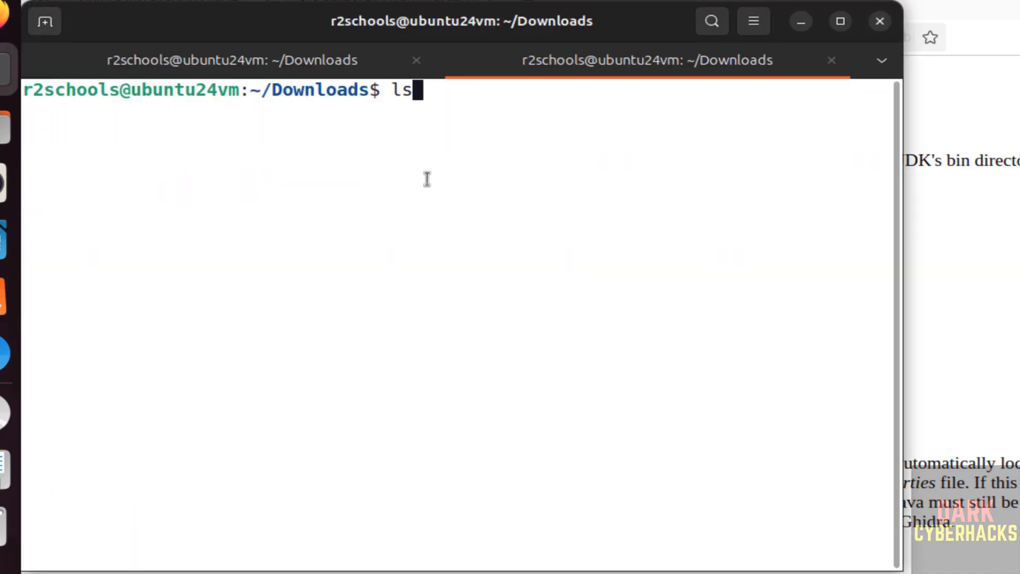
- Enter openjdk21, run pwd, and copy the JDK folder's full path
type("cd openjdk21/")
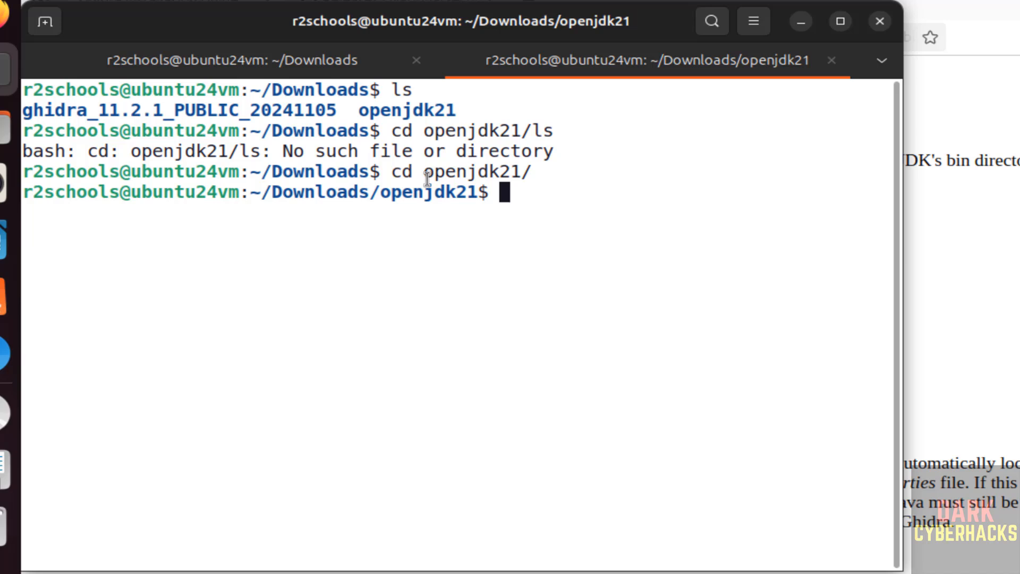
type("ls")
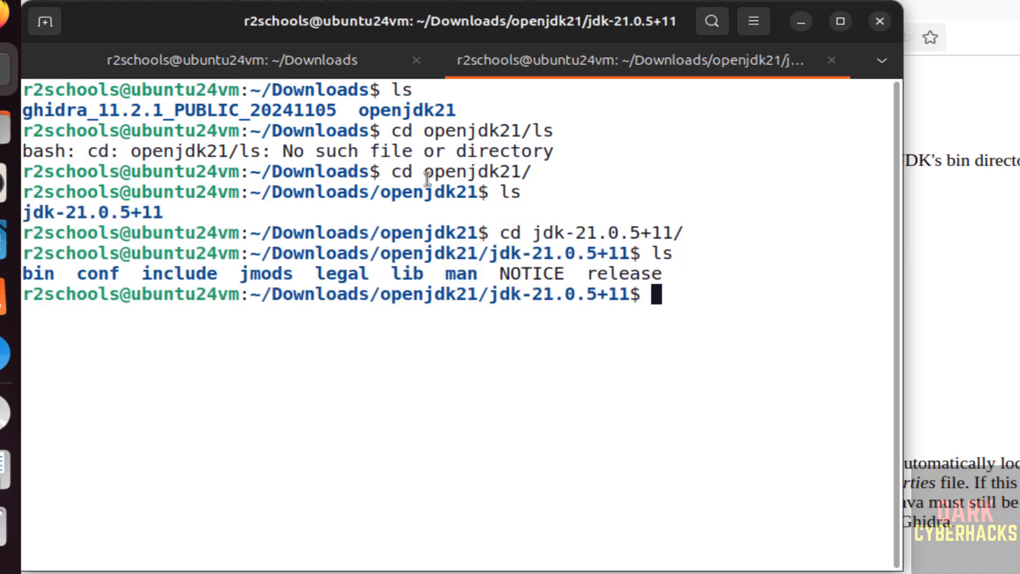
type("pwd")
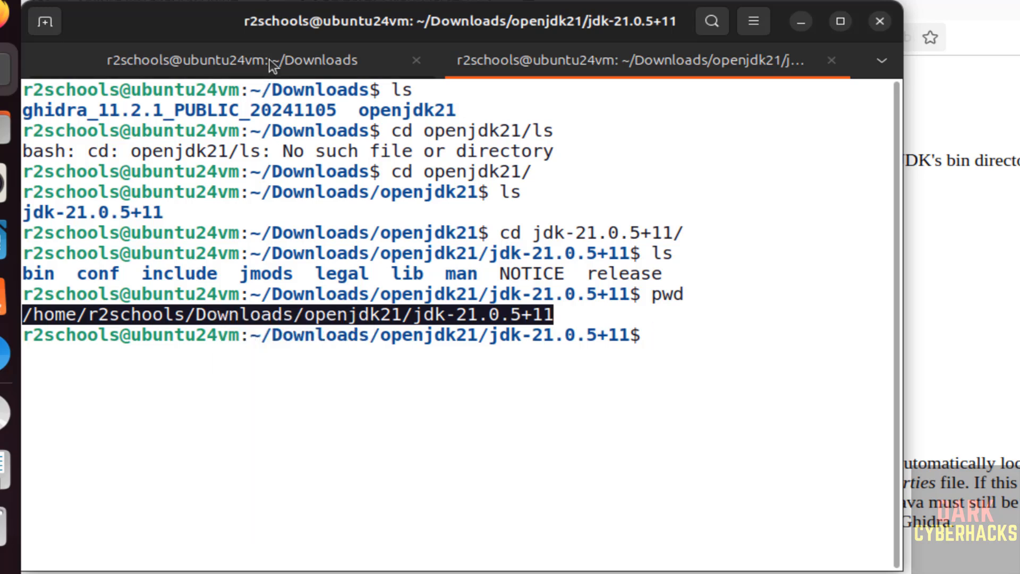
right_click(436, 391)
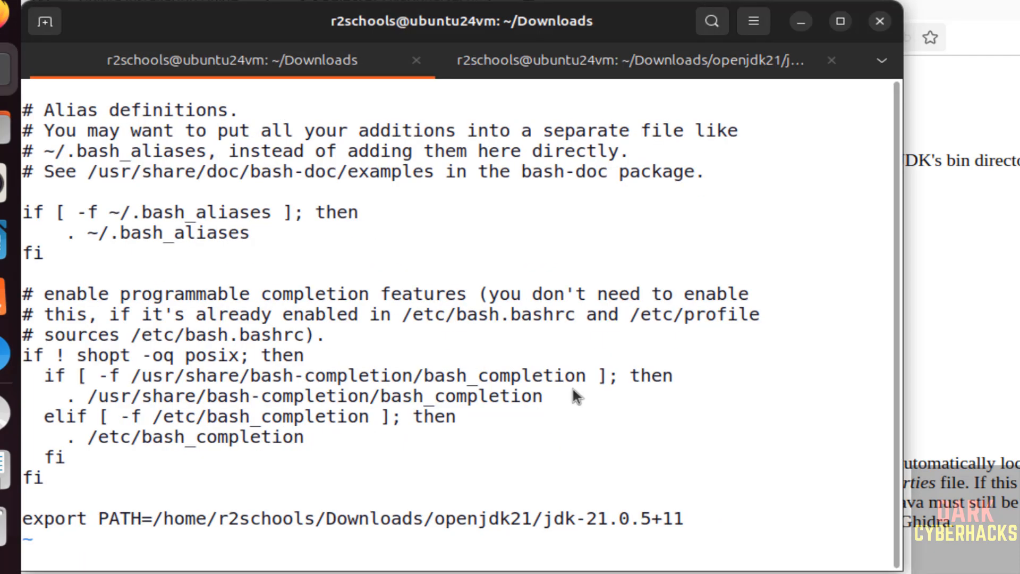
- Extend the .bashrc export line with /bin:$PATH, save it, and run java --version
type("/bin:")
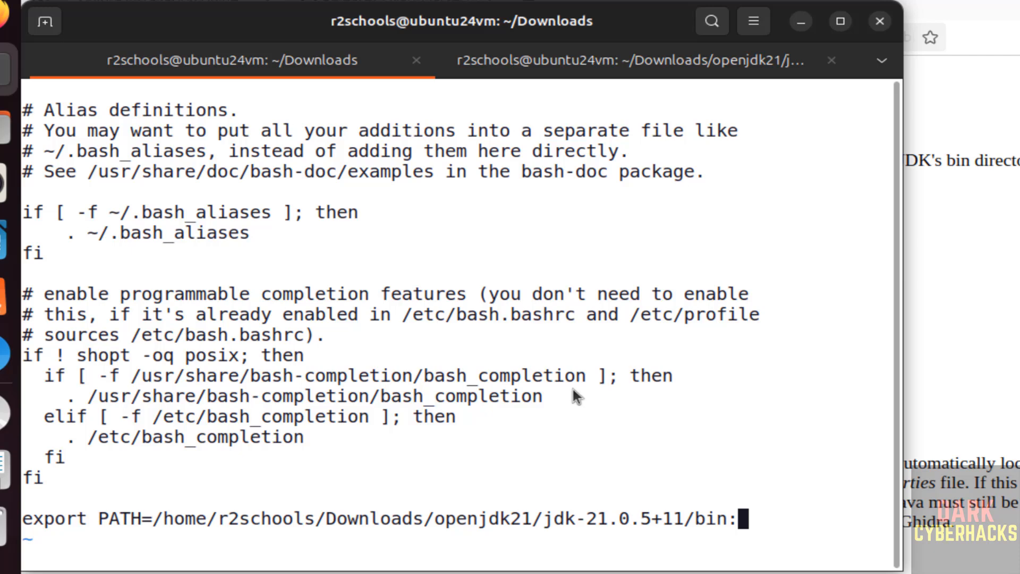
type("$")
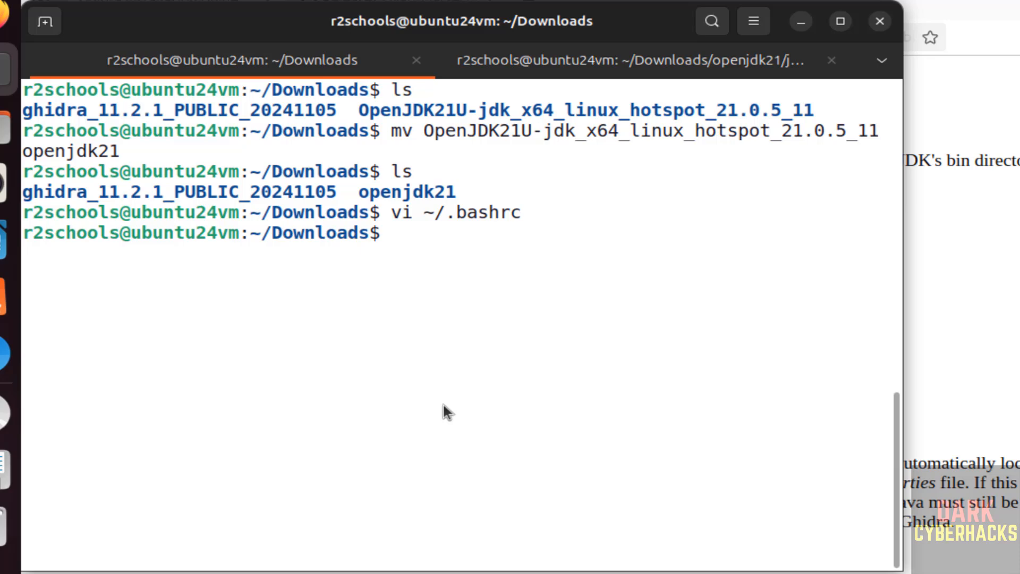
type("java --v")
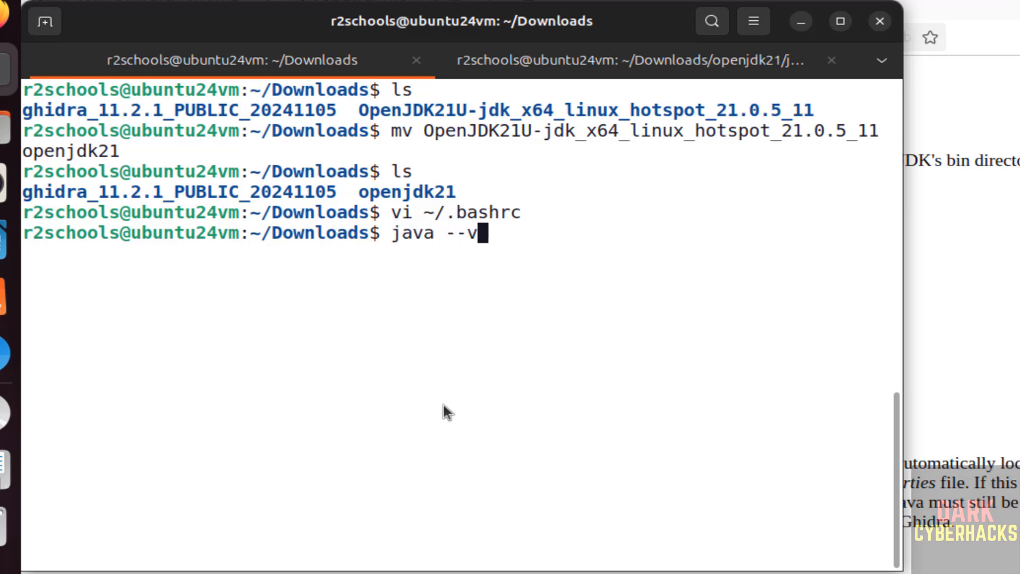
type("ersion")
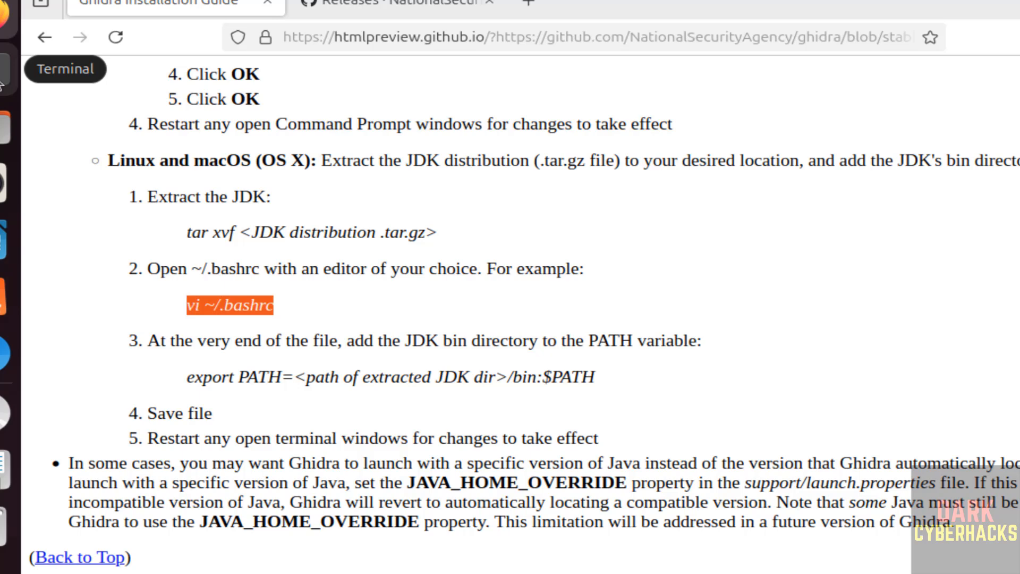
- In a new terminal, confirm Java 21.0.5, then rename ghidra_11.2.1_PUBLIC_20241105 in Downloads to ghidra1121
left_click(65, 69)
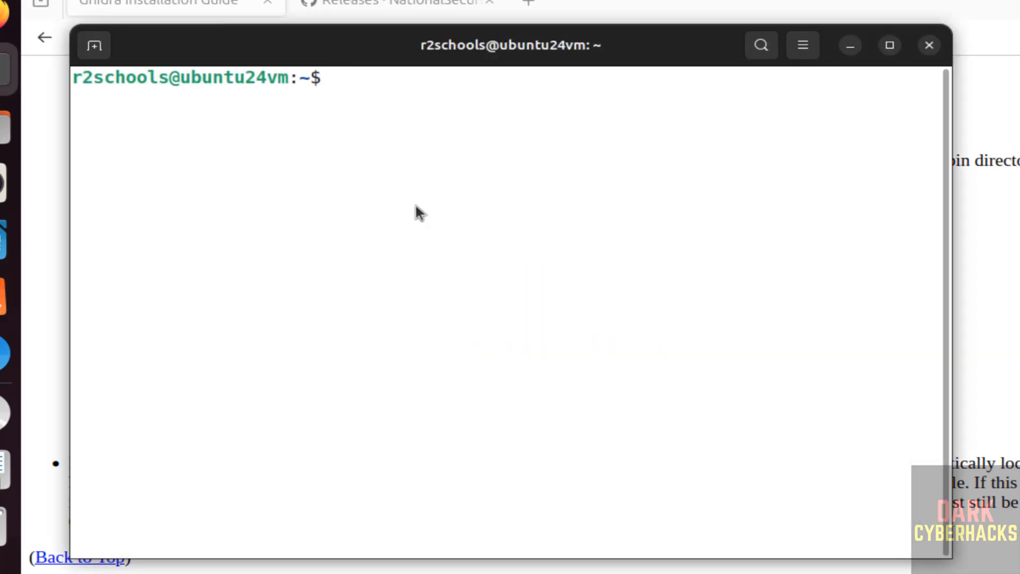
type("java --version")
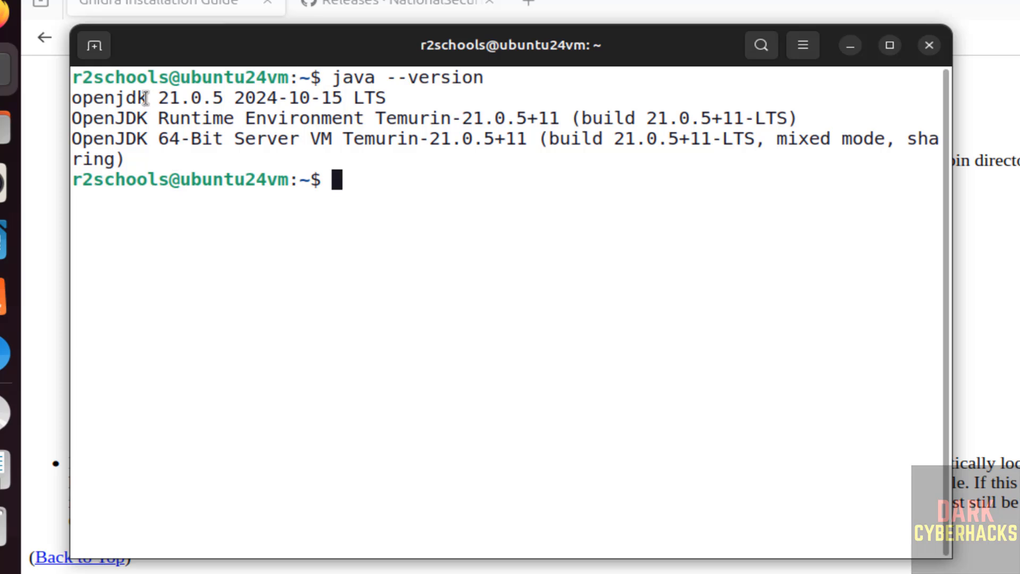
mouse_move(413, 124)
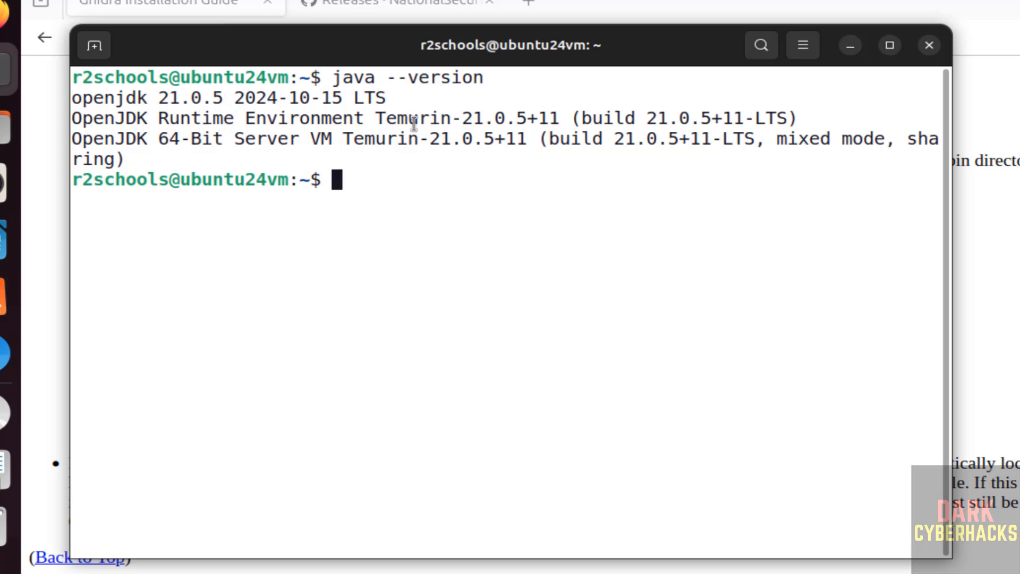
type("cd Downloads/")
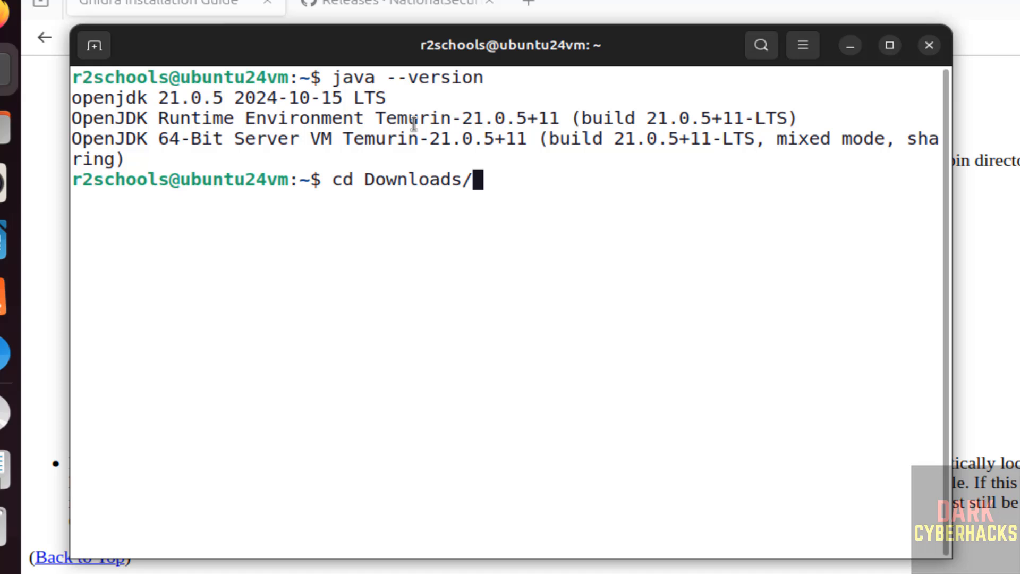
type("ls@ubuntu24vm:~/Downloads$ ls")
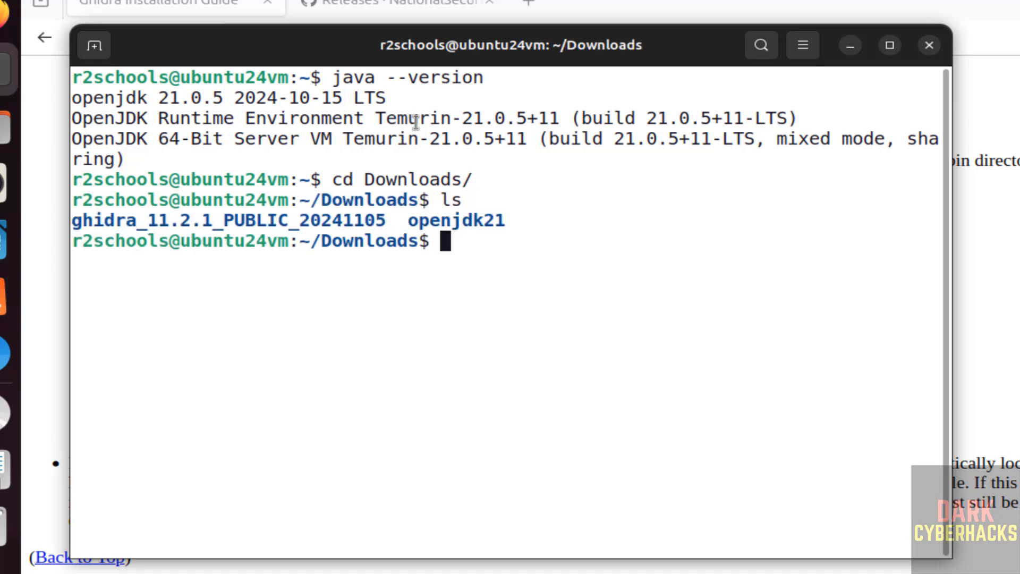
type("cd")
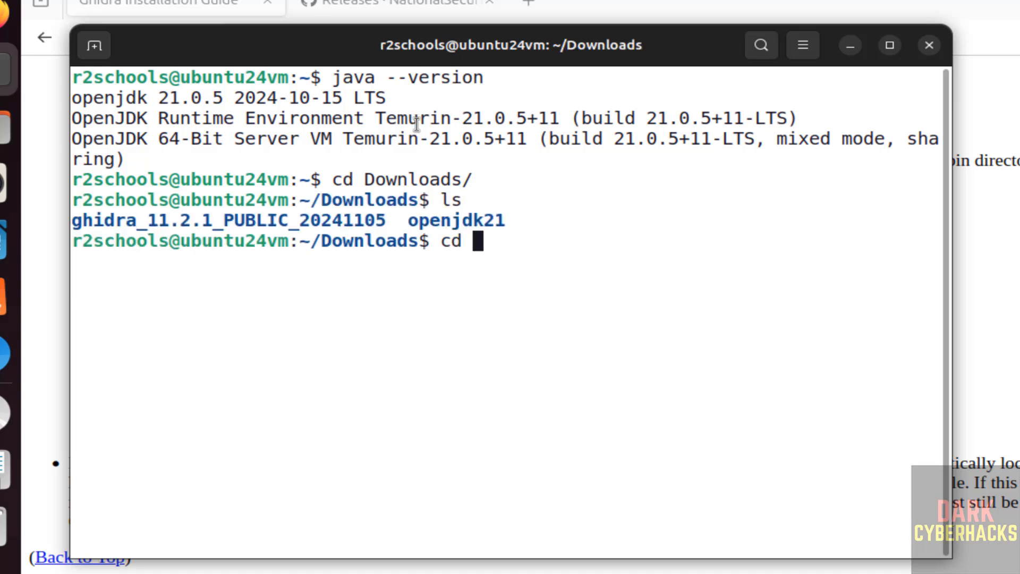
type("ghidra_11.2.1_PUBLIC_20241105/")
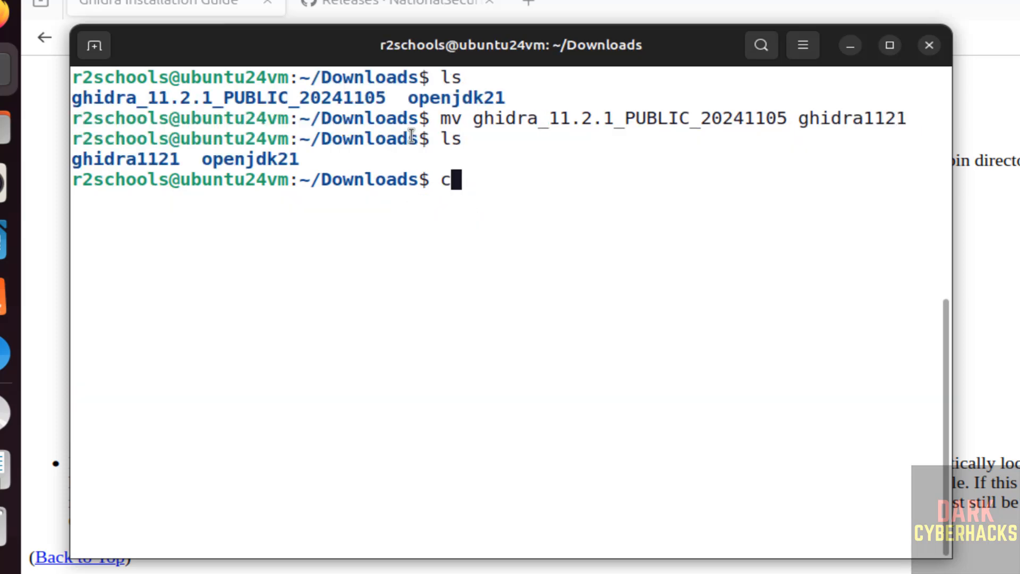
- Change into ghidra1121/ghidra_11.2.1_PUBLIC and run ./ghidraRun
type("d")
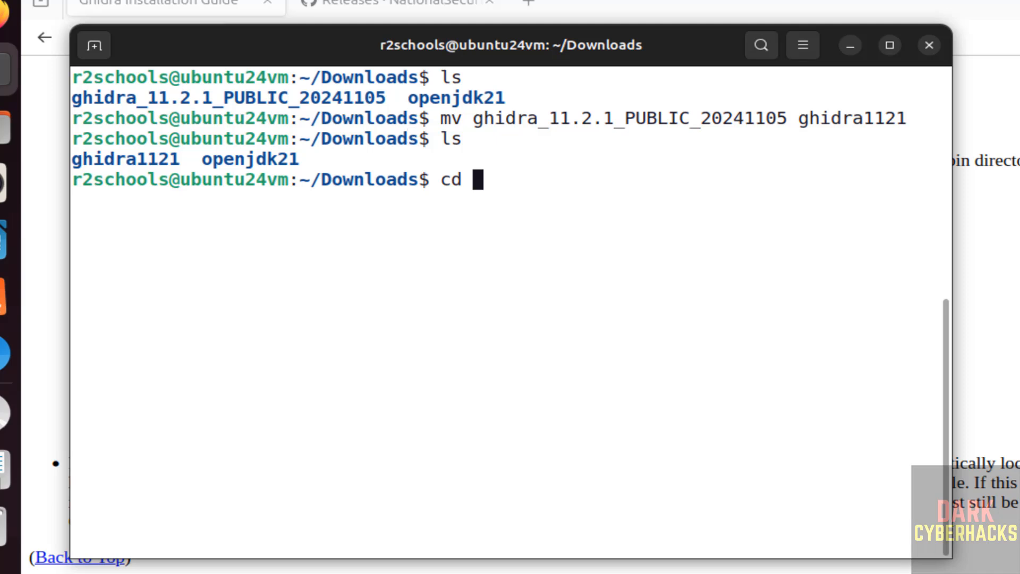
type("ghidra1121")
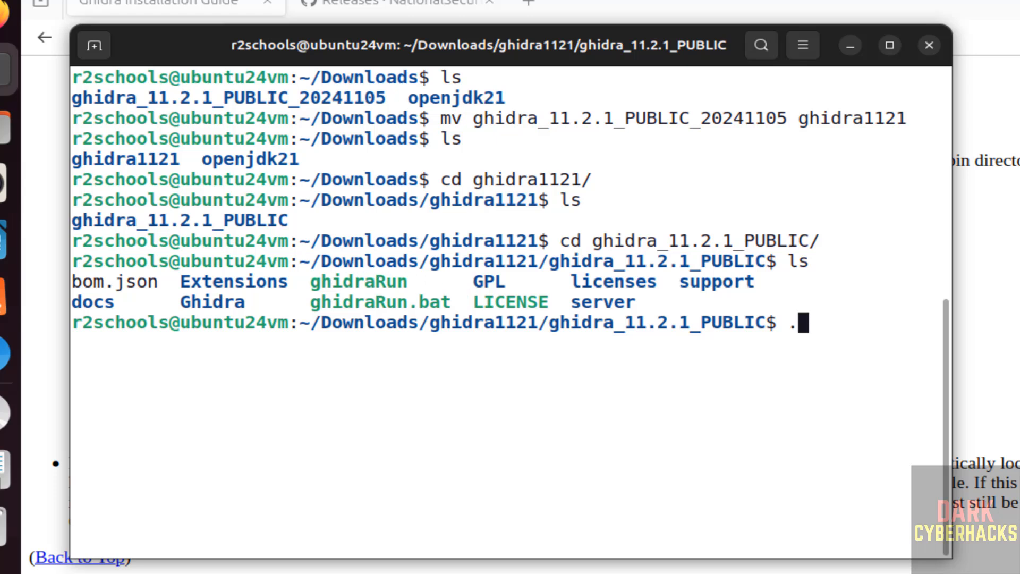
type("/ghid")
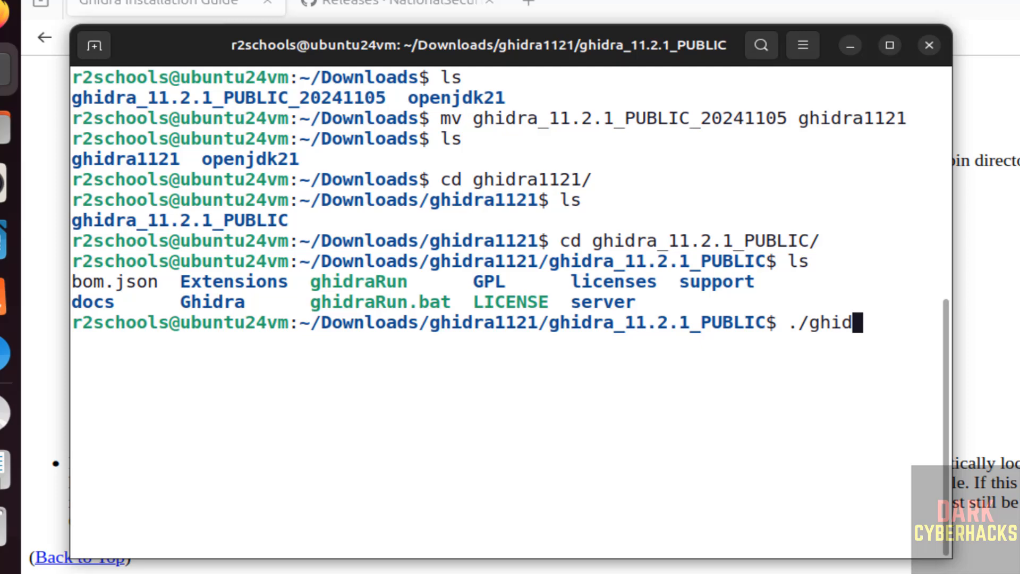
type("raRun")
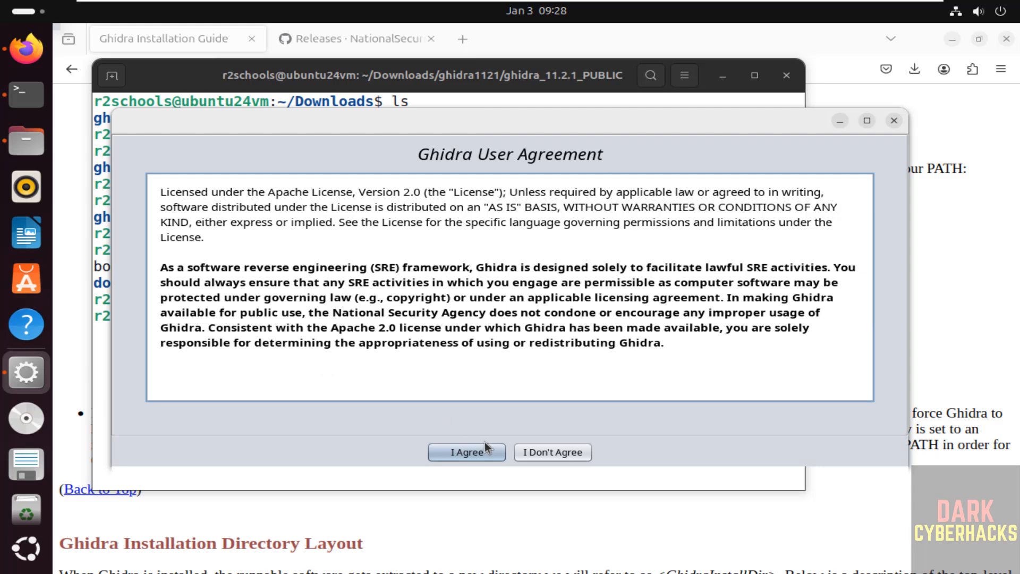
- Agree to Ghidra's User Agreement and close the Tip of the Day
left_click(467, 452)
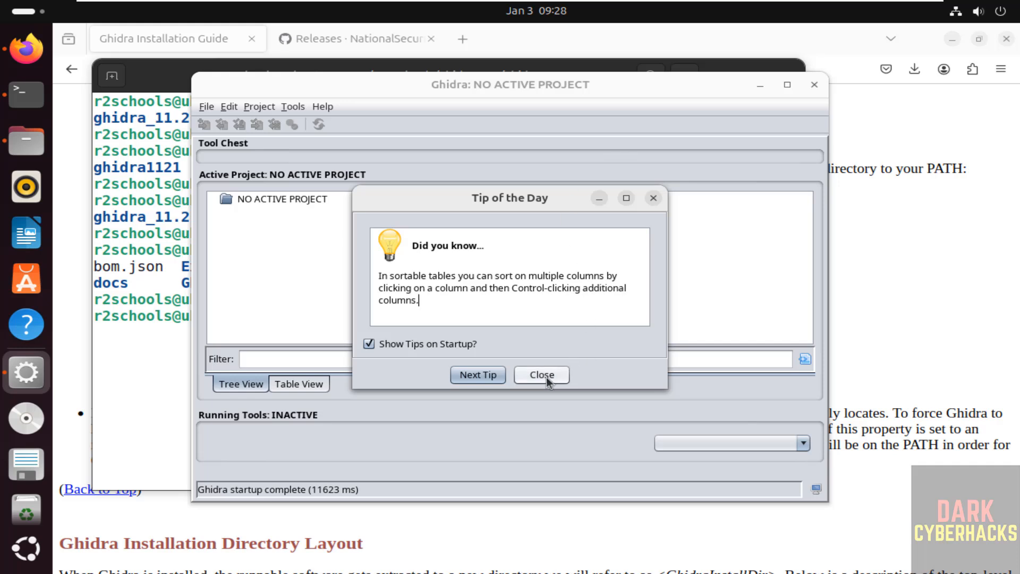
left_click(241, 74)
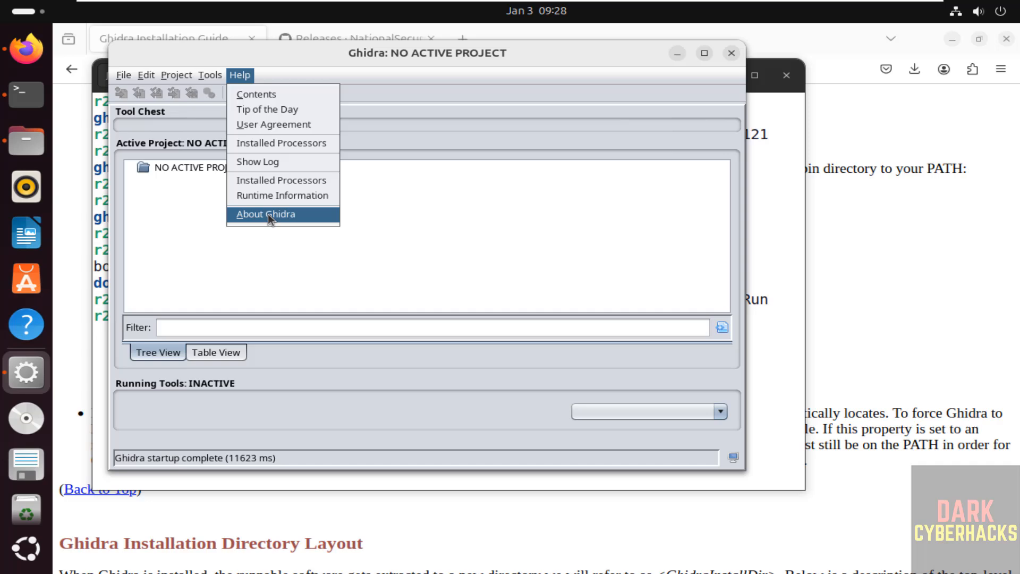
- Open Help > About Ghidra to view version 11.2.1 and Java 21.0.5
left_click(264, 214)
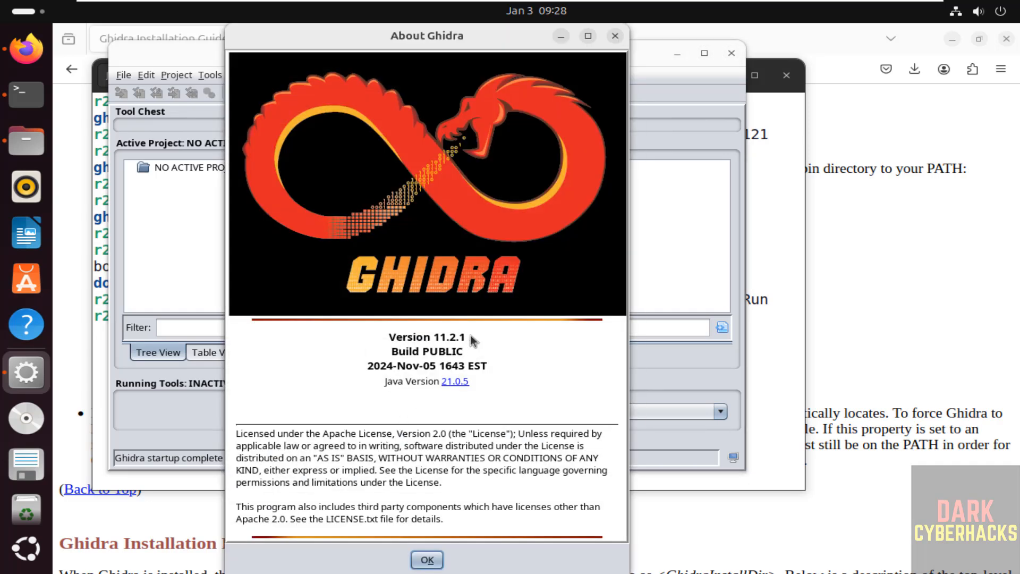
mouse_move(435, 366)
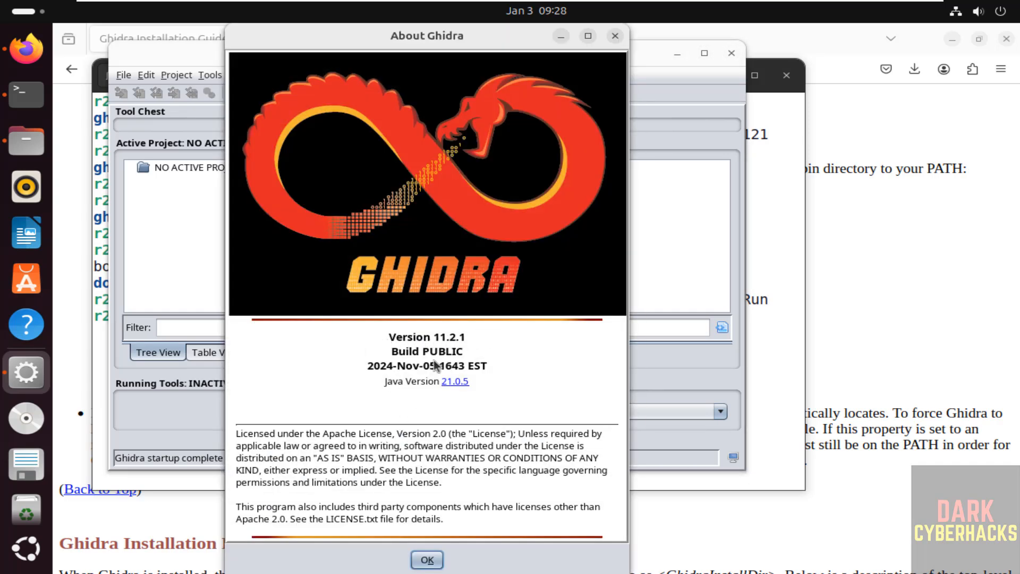